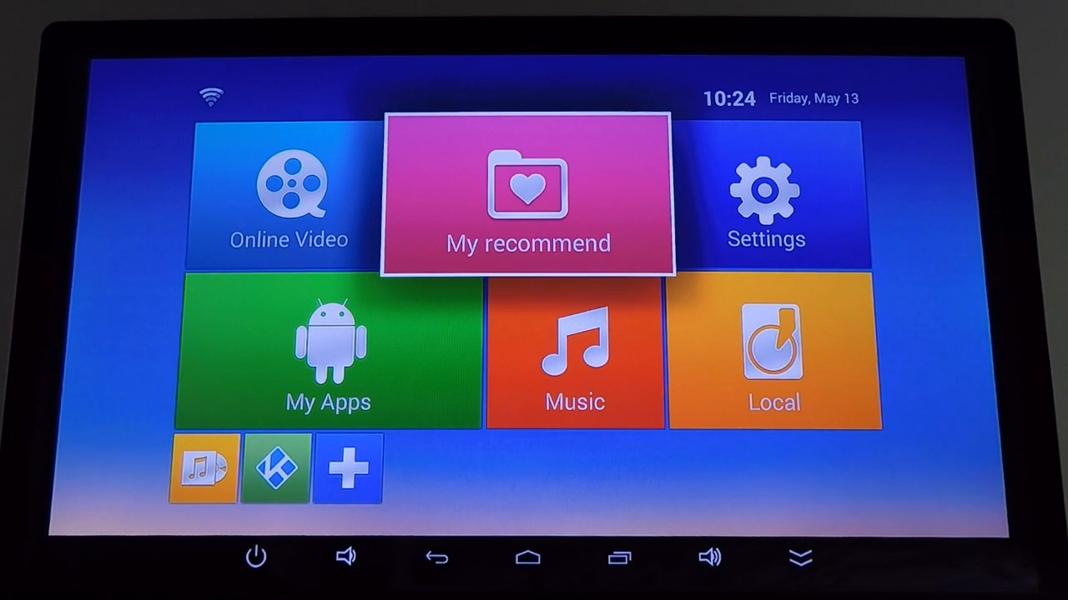
Look into the empty Online Video section, return home and show the My Apps grid
left_click(527, 193)
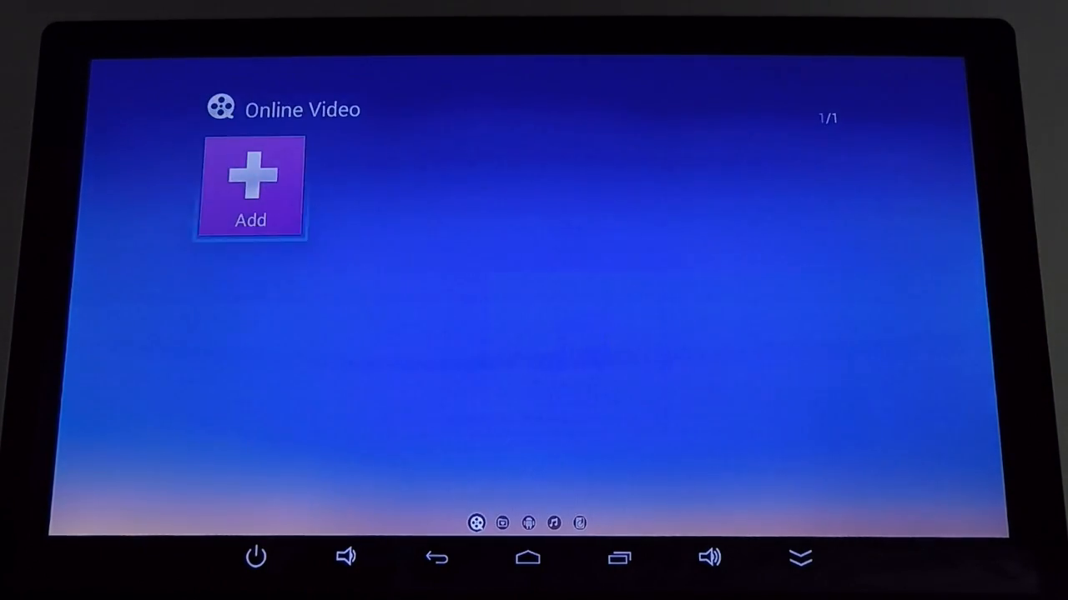
left_click(437, 557)
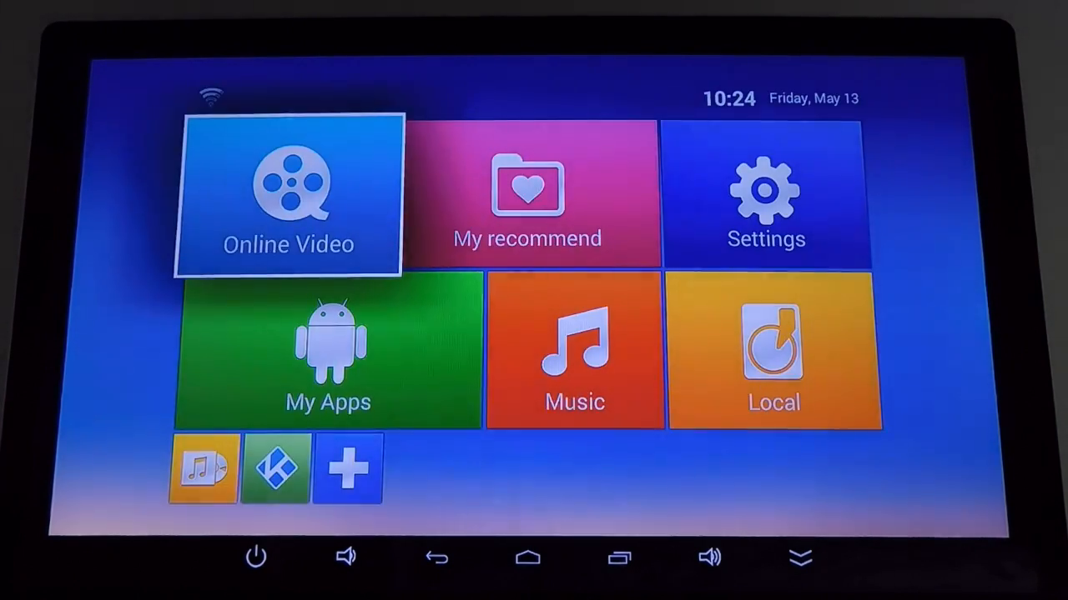
left_click(327, 351)
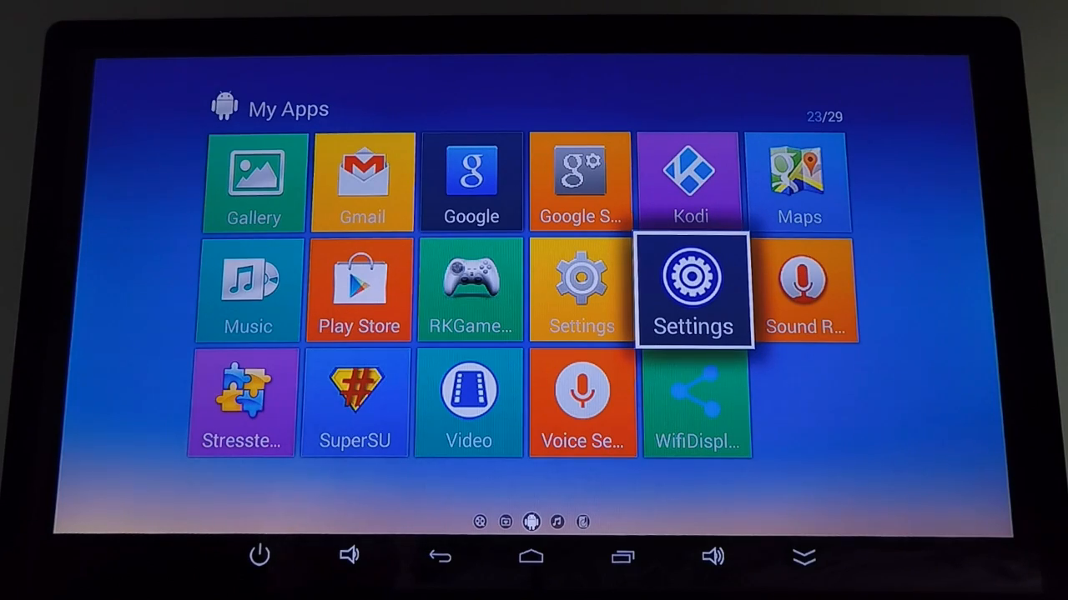
Enter the Settings app from My Apps and browse its Network and Display category tiles
left_click(694, 291)
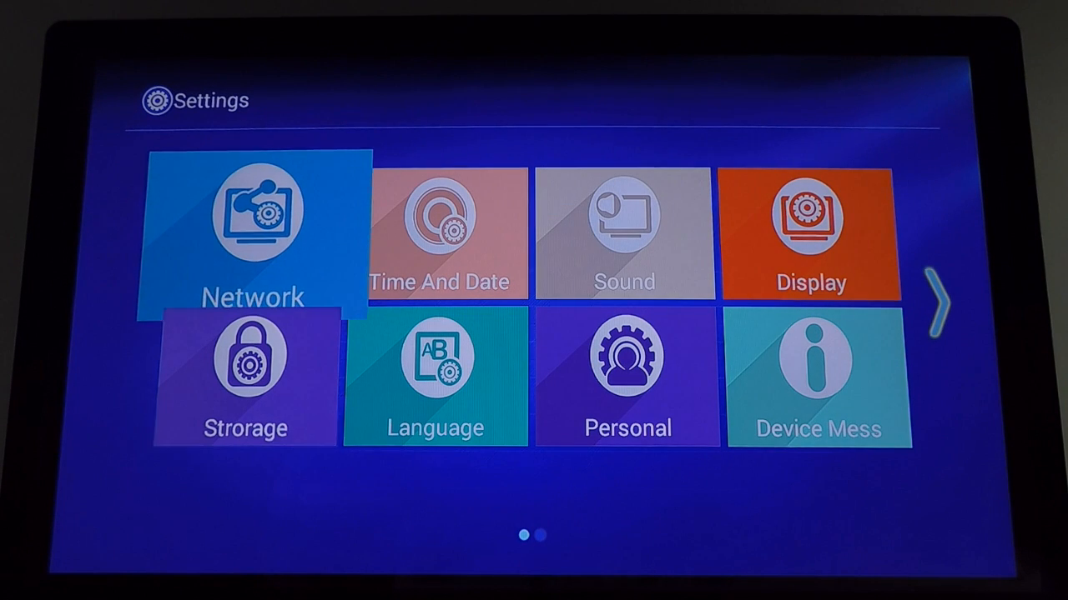
left_click(433, 377)
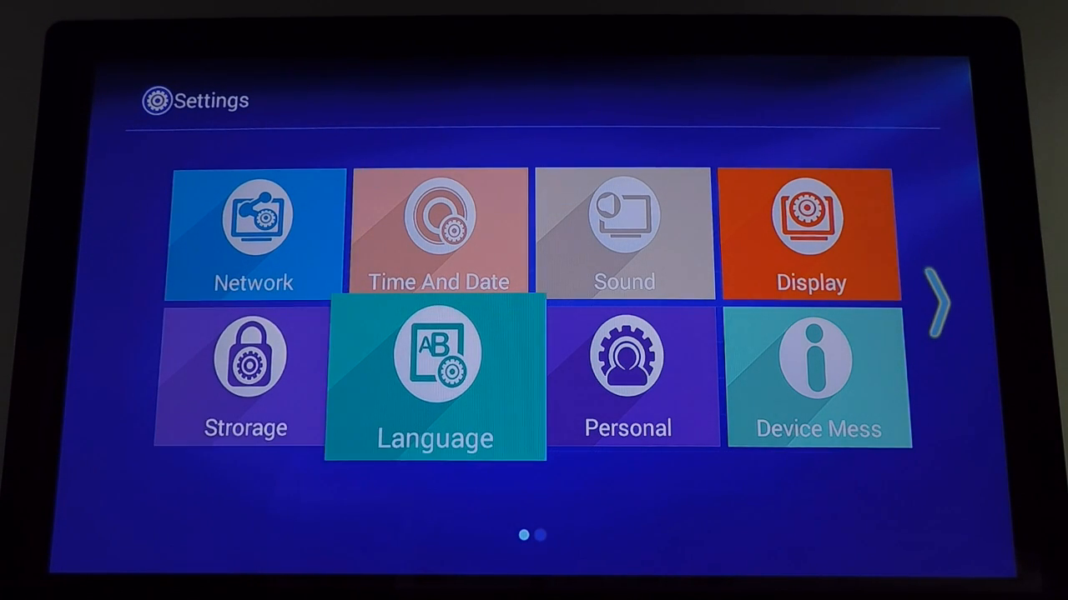
left_click(243, 376)
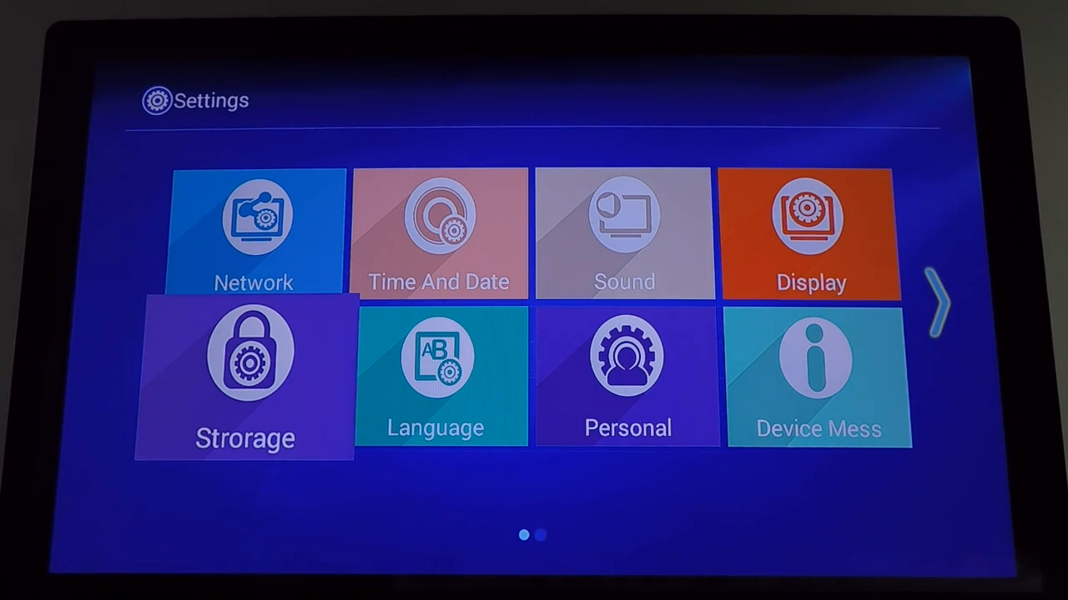
Browse the Display and neighbouring tiles, then move to the page with Factory Reset, System Update, App Manage and Developer
left_click(627, 375)
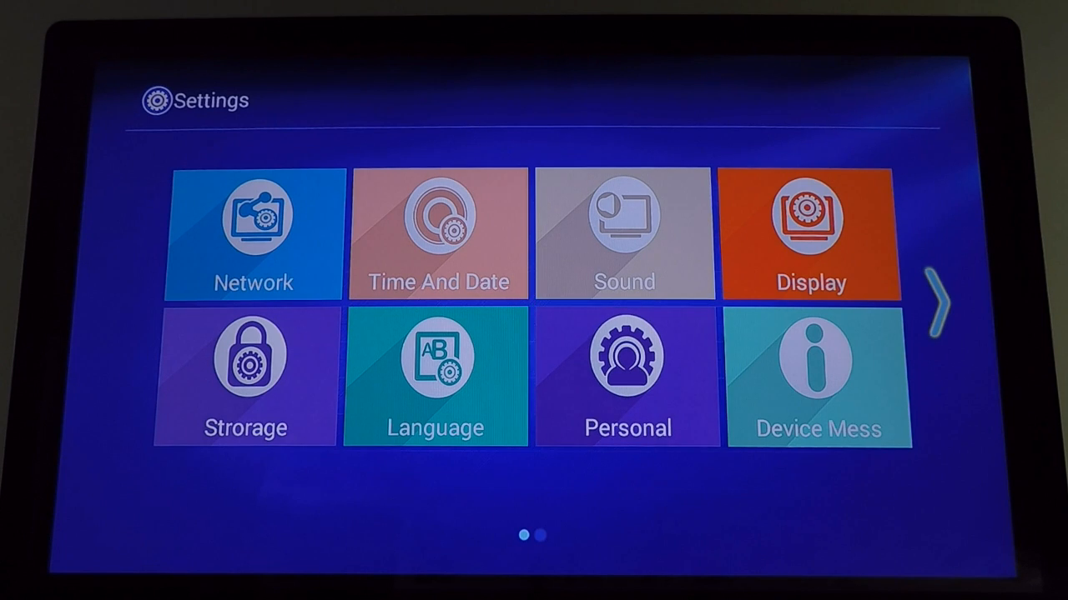
left_click(627, 380)
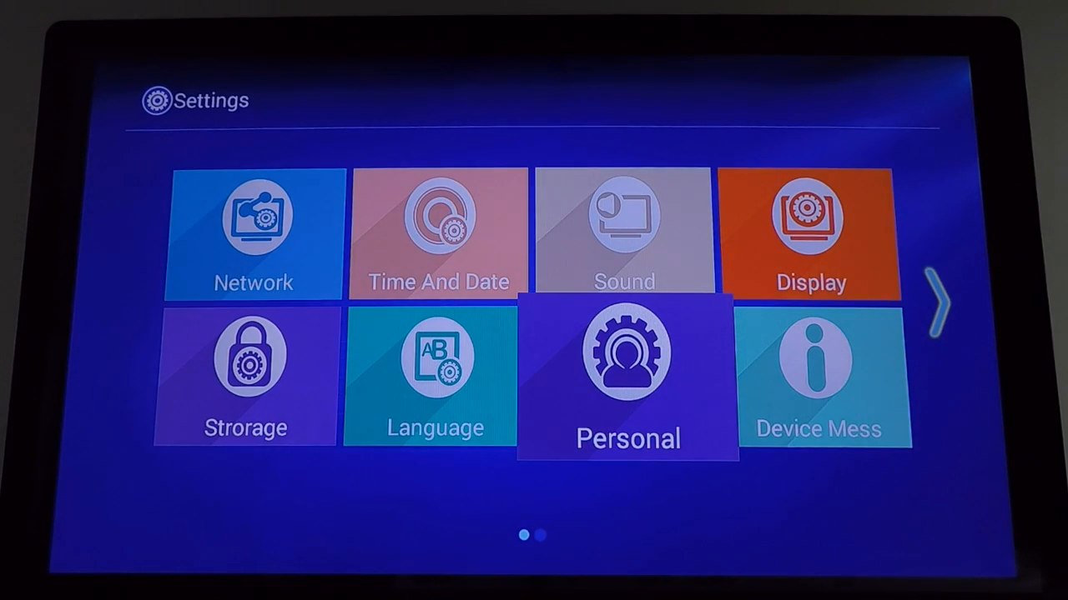
left_click(818, 380)
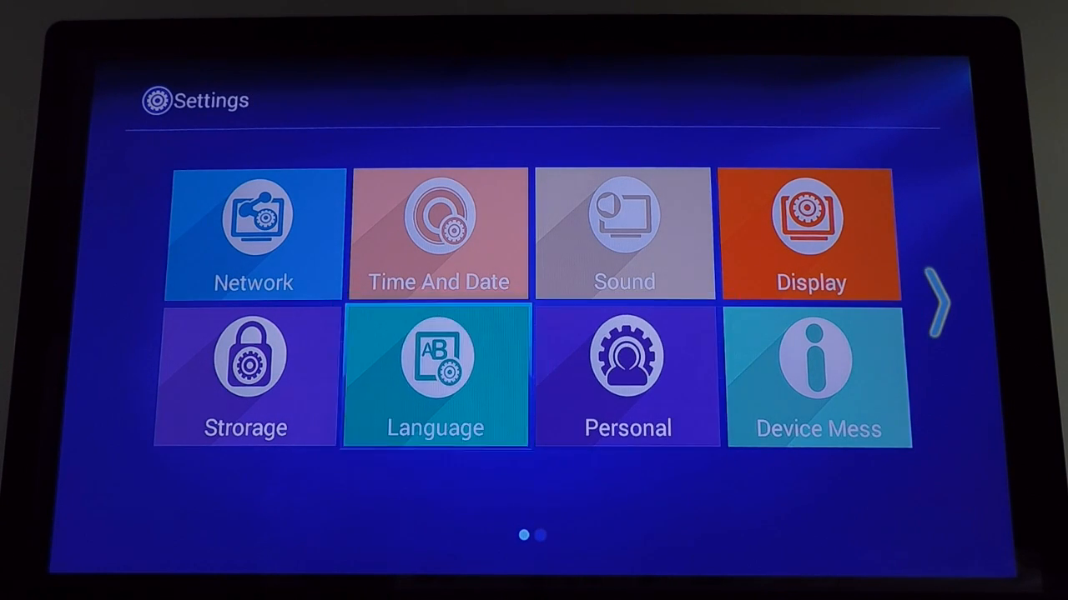
left_click(434, 376)
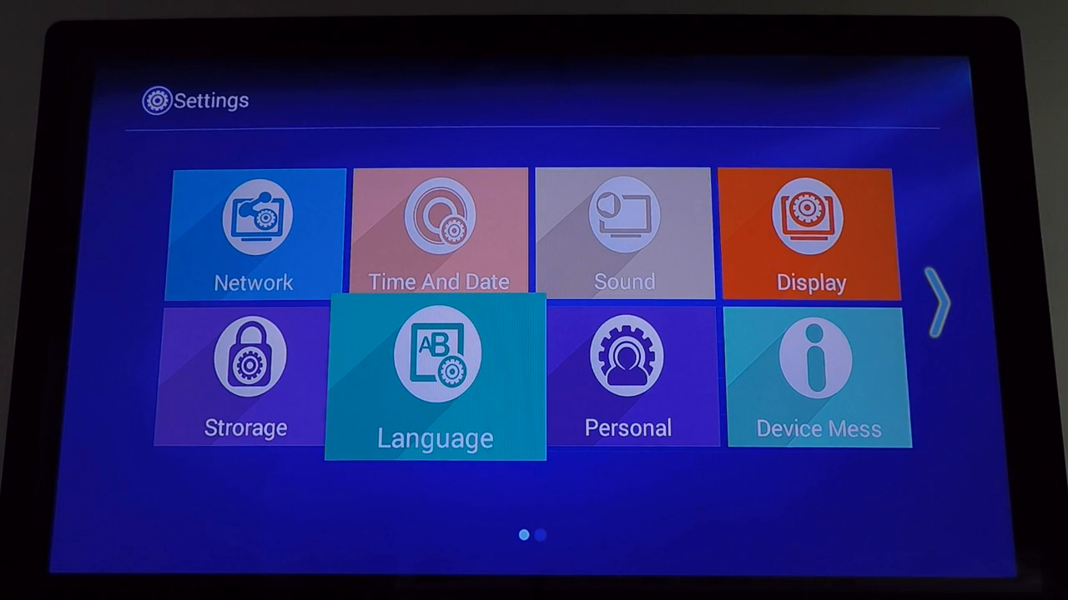
left_click(437, 231)
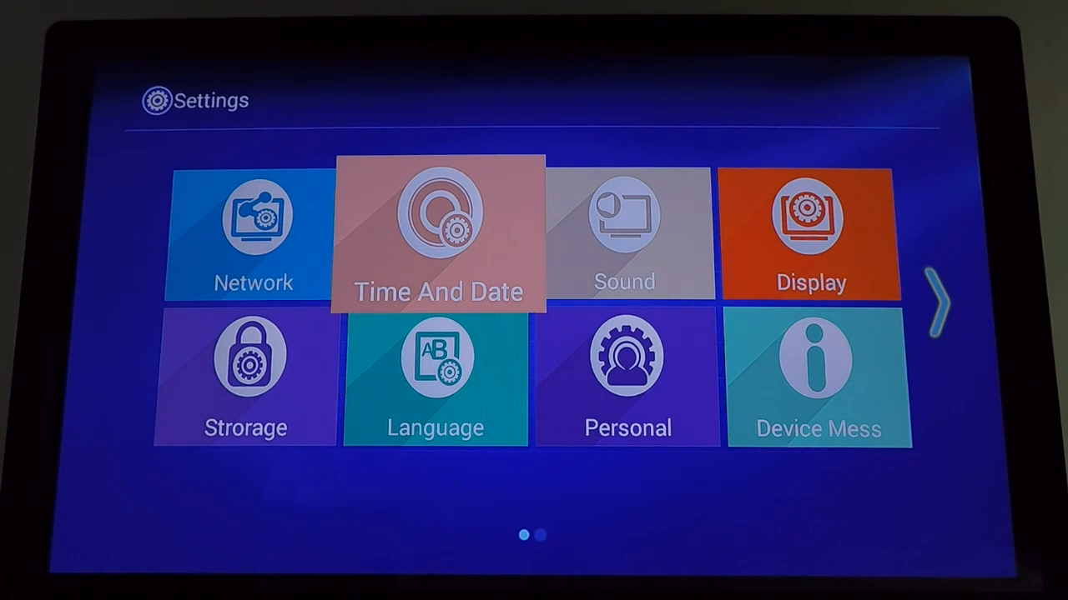
left_click(435, 237)
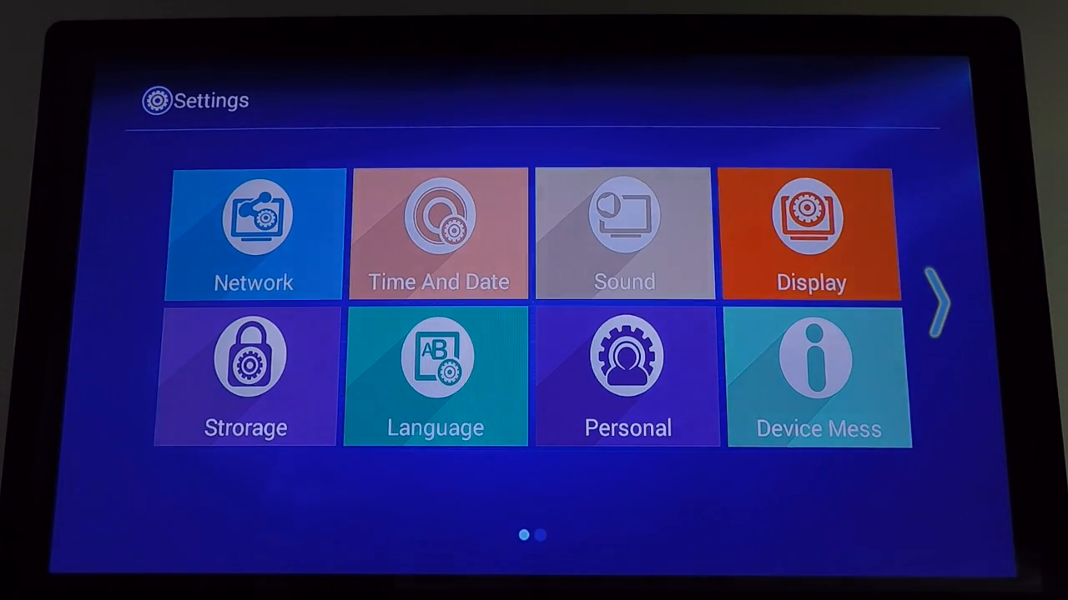
left_click(624, 234)
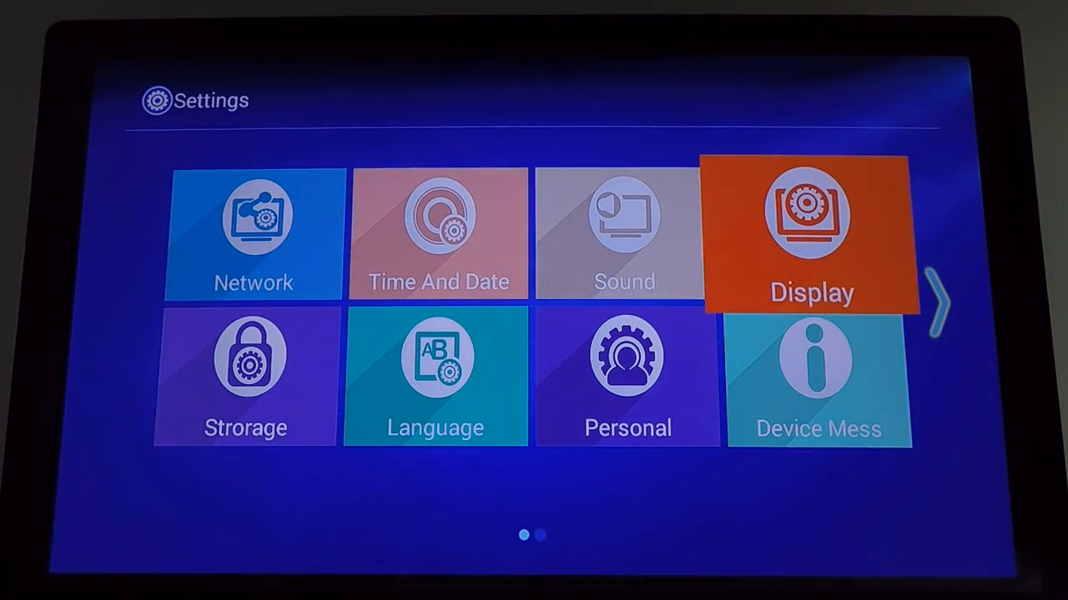
left_click(934, 300)
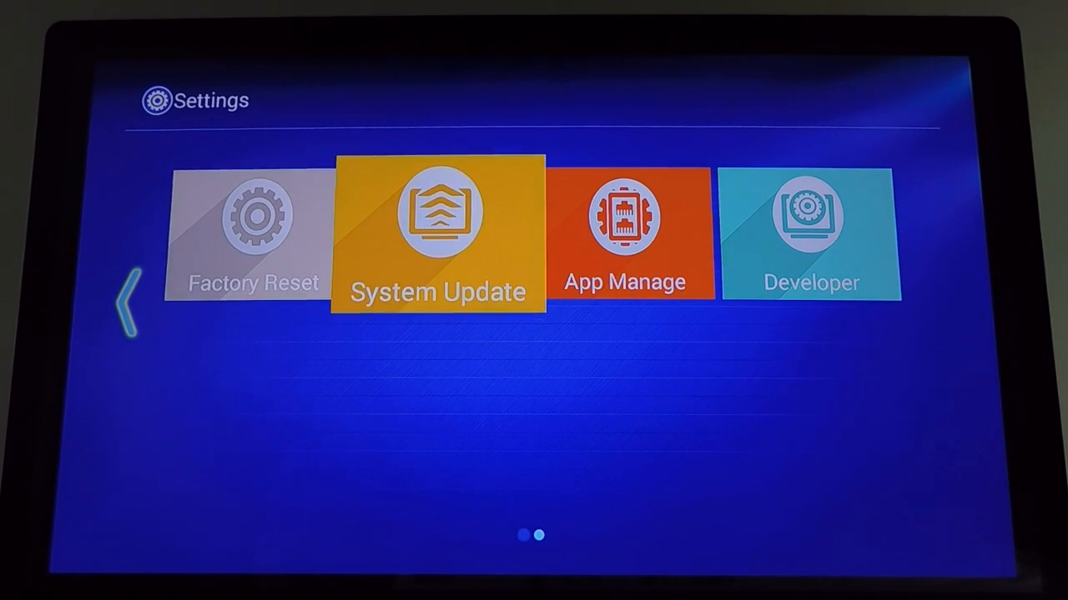
Enter App Manage to see downloaded apps with Kodi listed at 109MB of internal storage
left_click(439, 237)
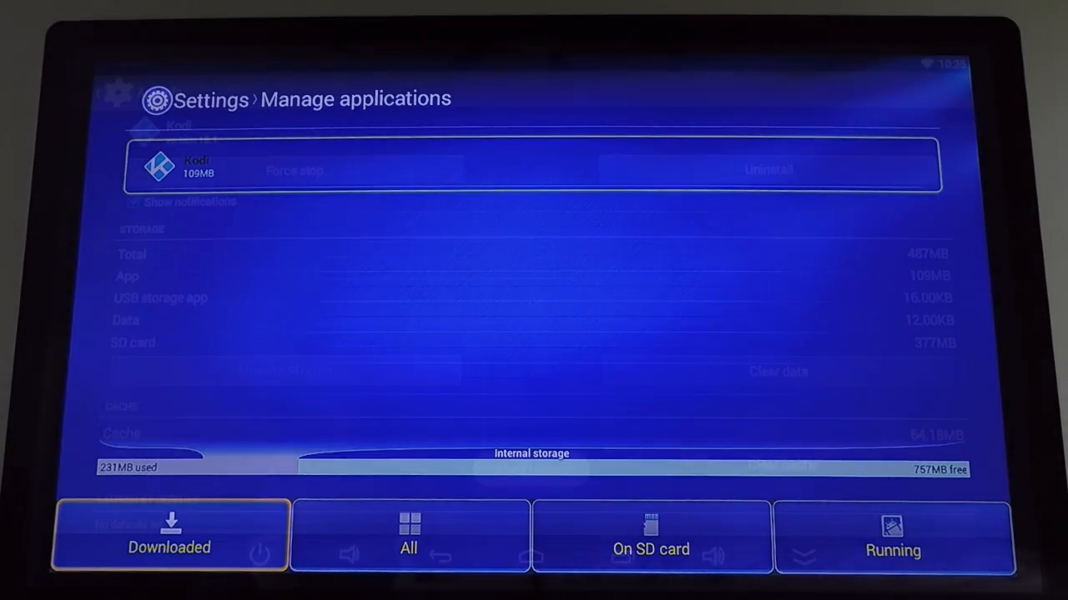
Back out of Manage applications to the page with Factory Reset and App Manage
left_click(767, 170)
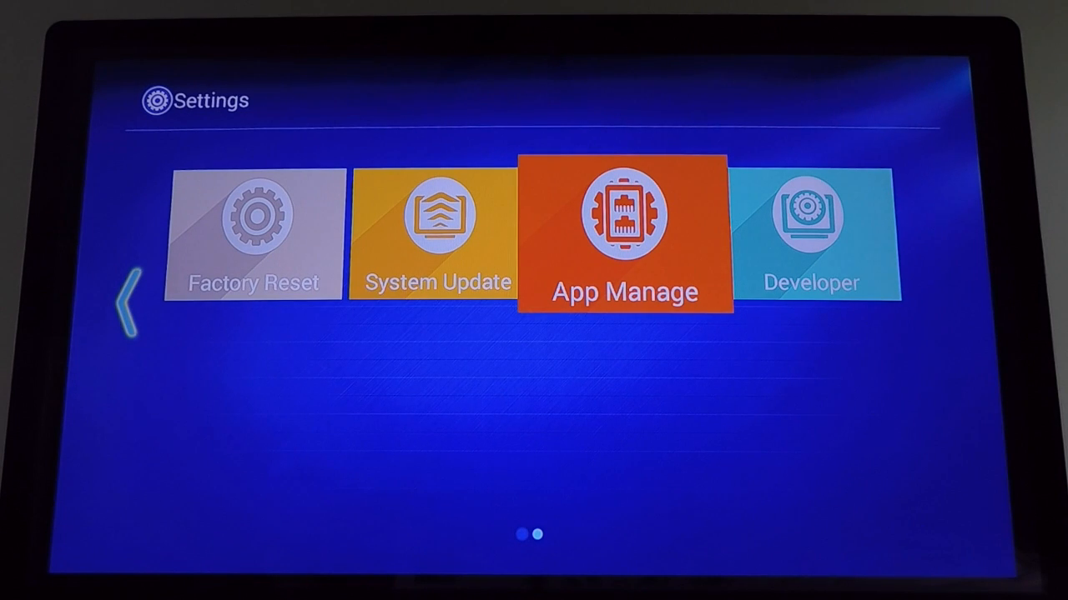
Exit Settings back to the My Apps grid listing Settings, Gallery, Gmail, Maps and SuperSU
left_click(811, 237)
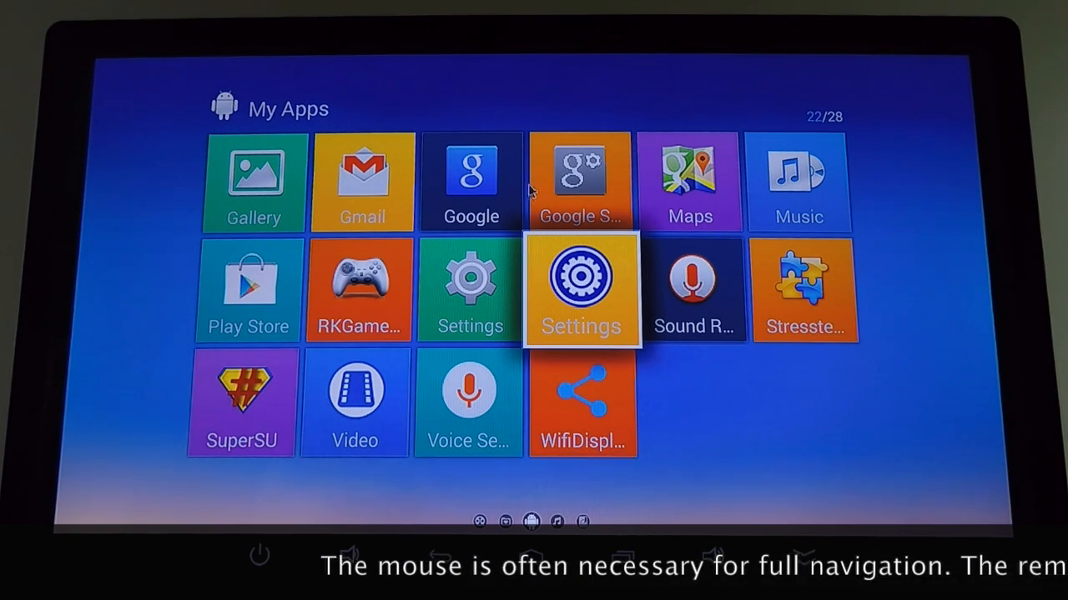
mouse_move(534, 117)
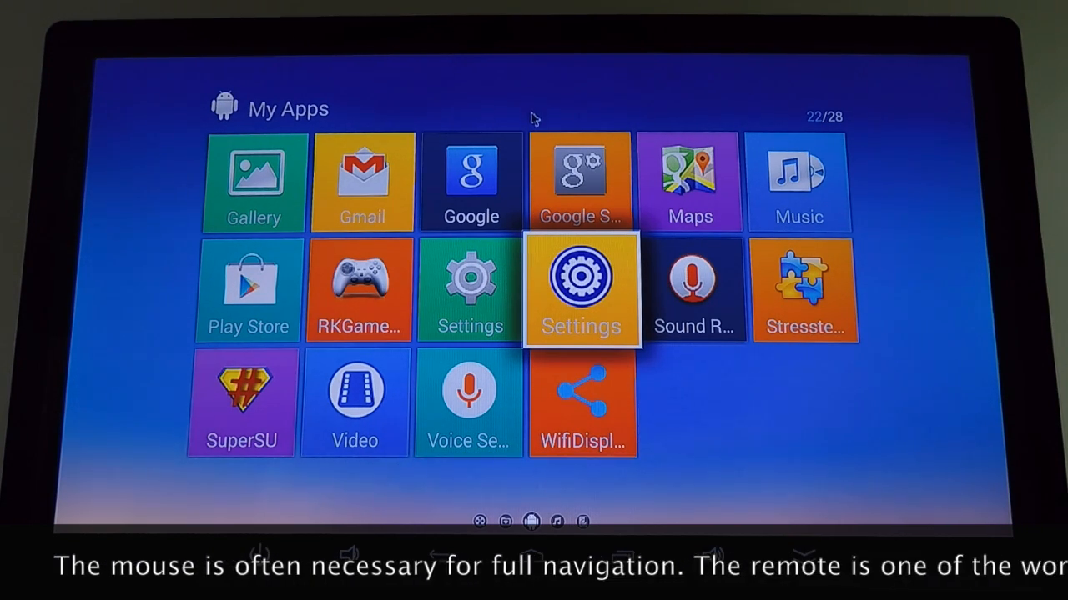
mouse_move(434, 215)
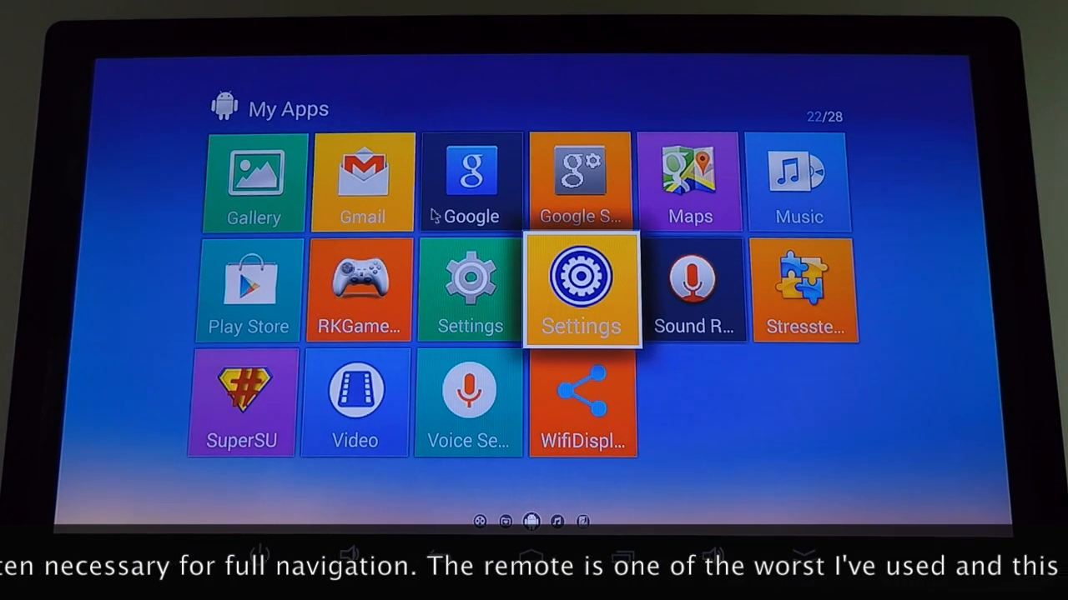
mouse_move(346, 230)
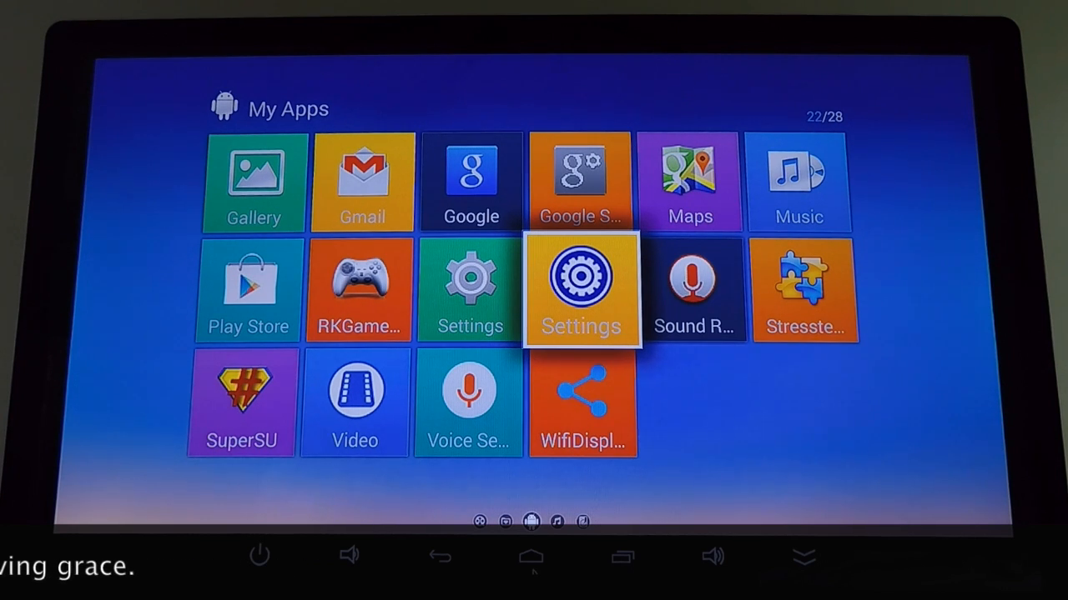
mouse_move(531, 557)
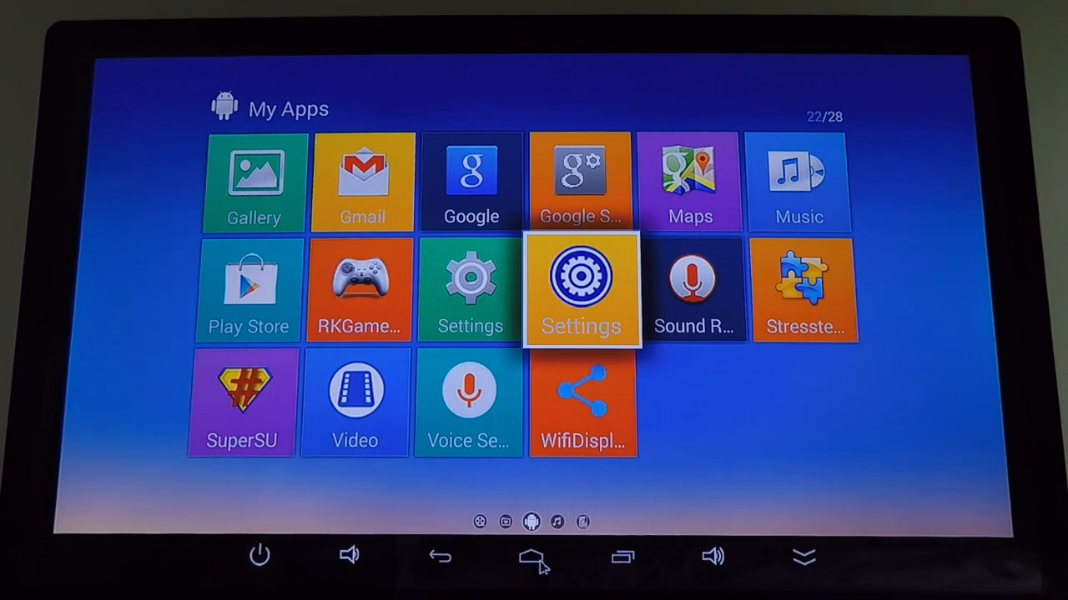
mouse_move(831, 570)
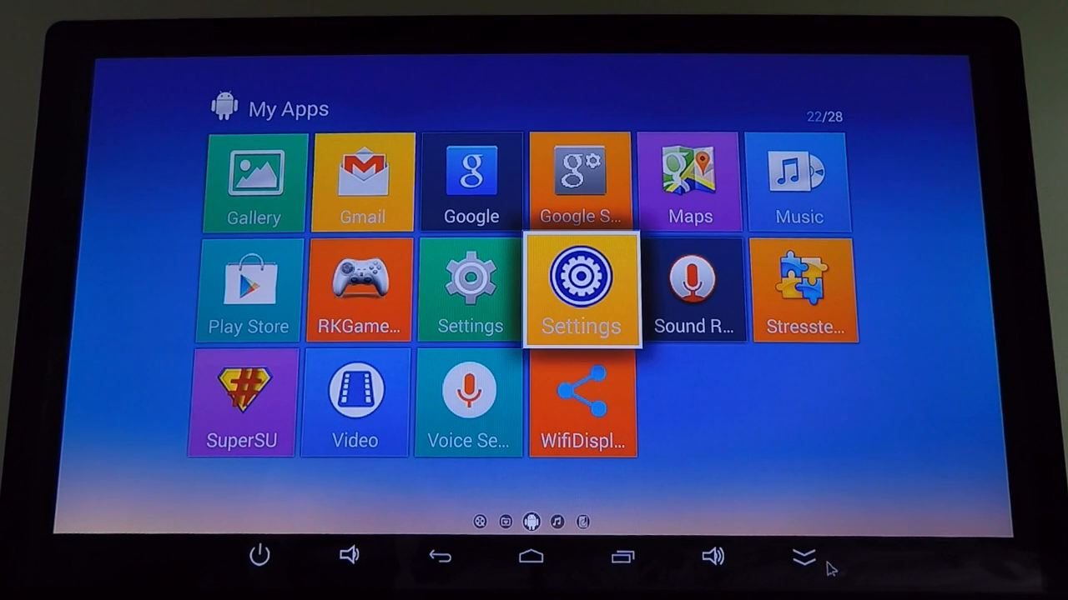
mouse_move(615, 567)
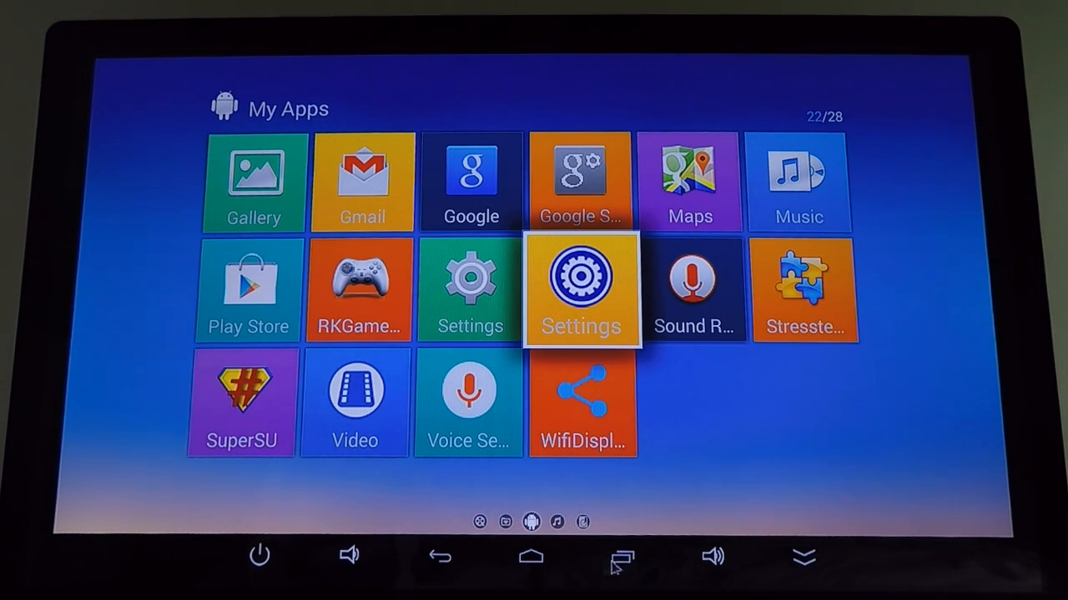
mouse_move(267, 564)
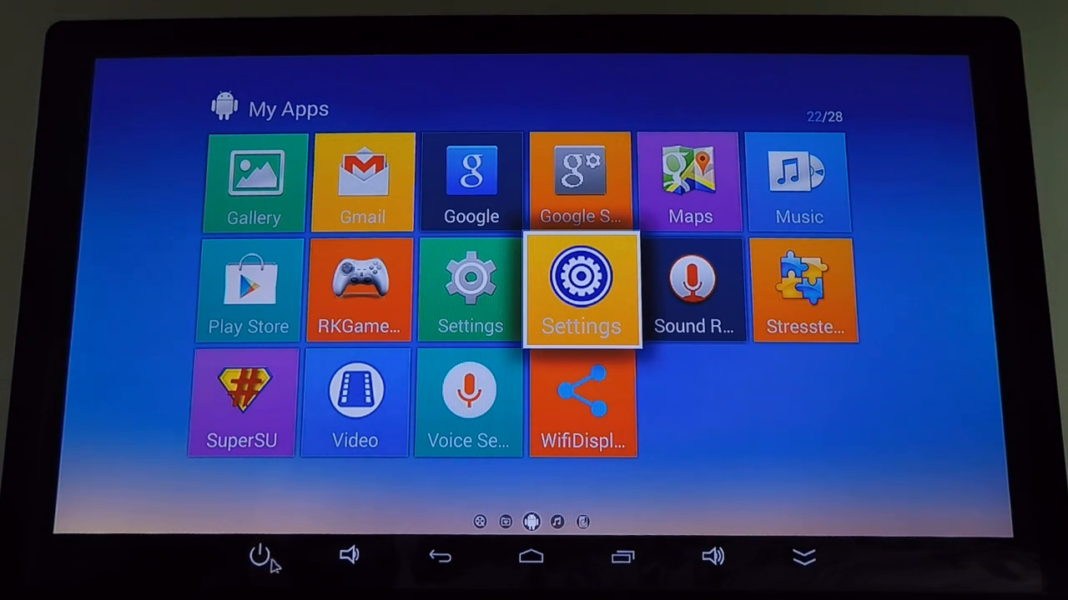
mouse_move(441, 564)
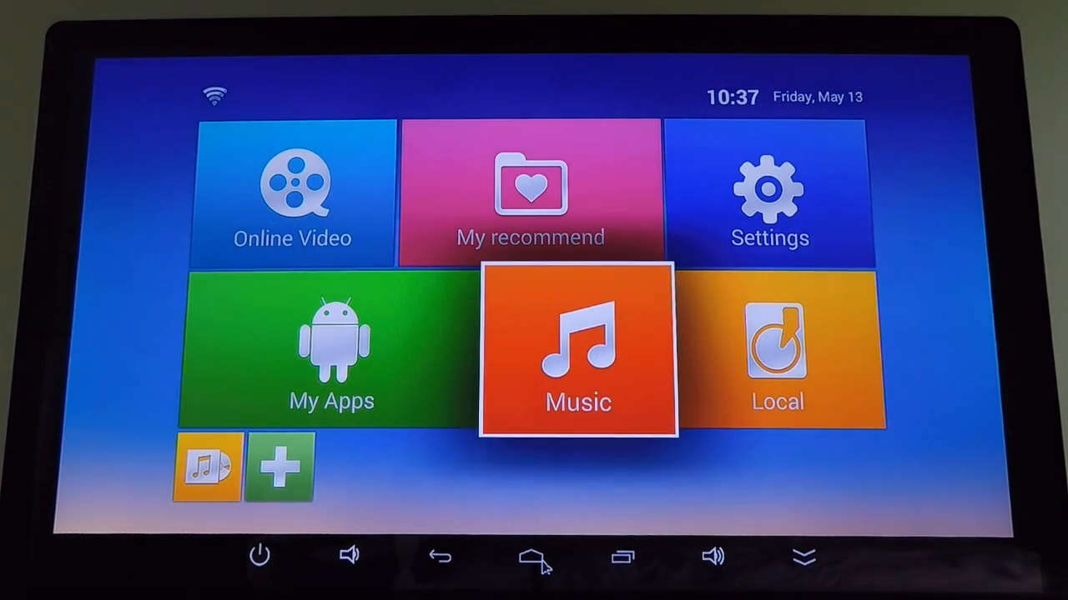
left_click(577, 349)
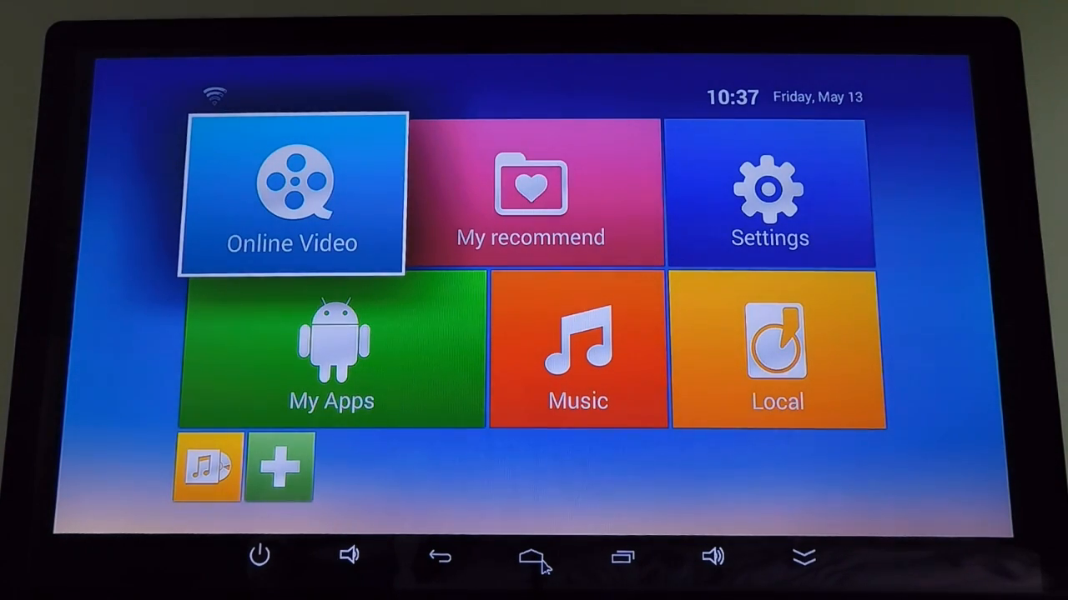
left_click(777, 354)
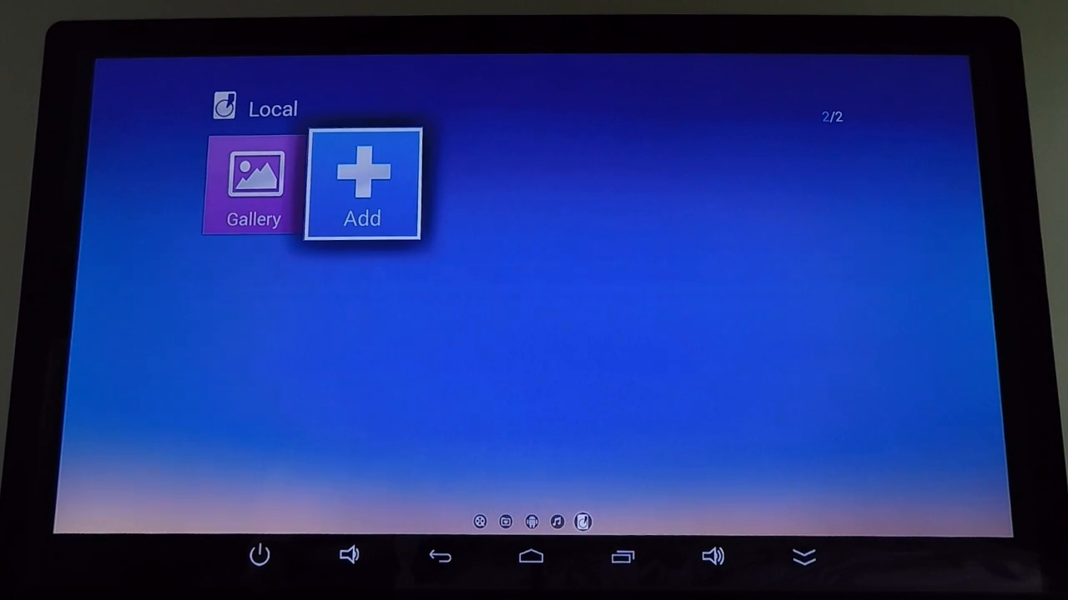
left_click(362, 182)
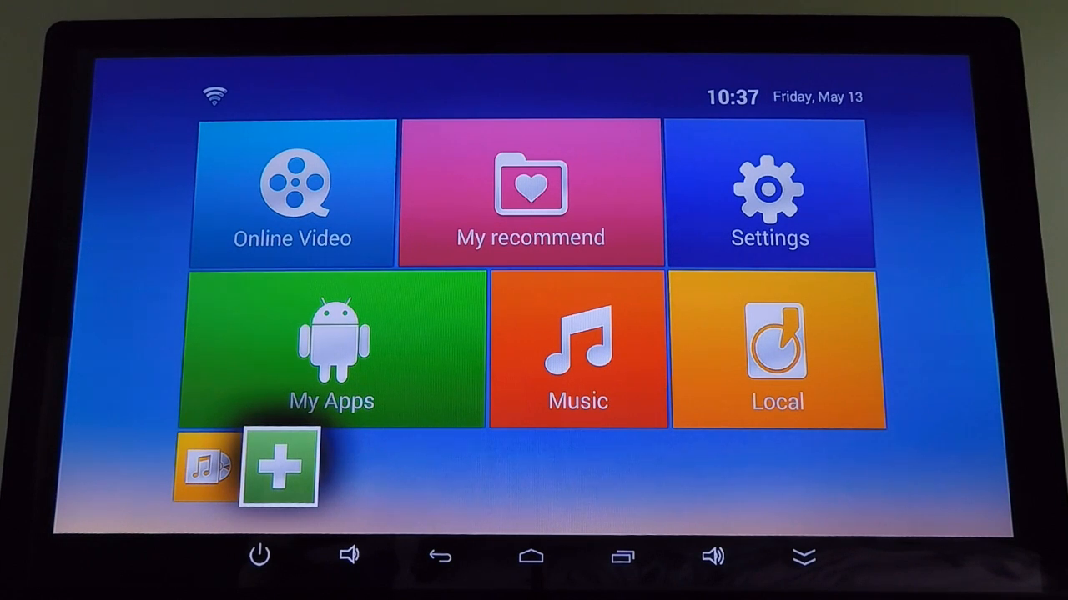
left_click(330, 350)
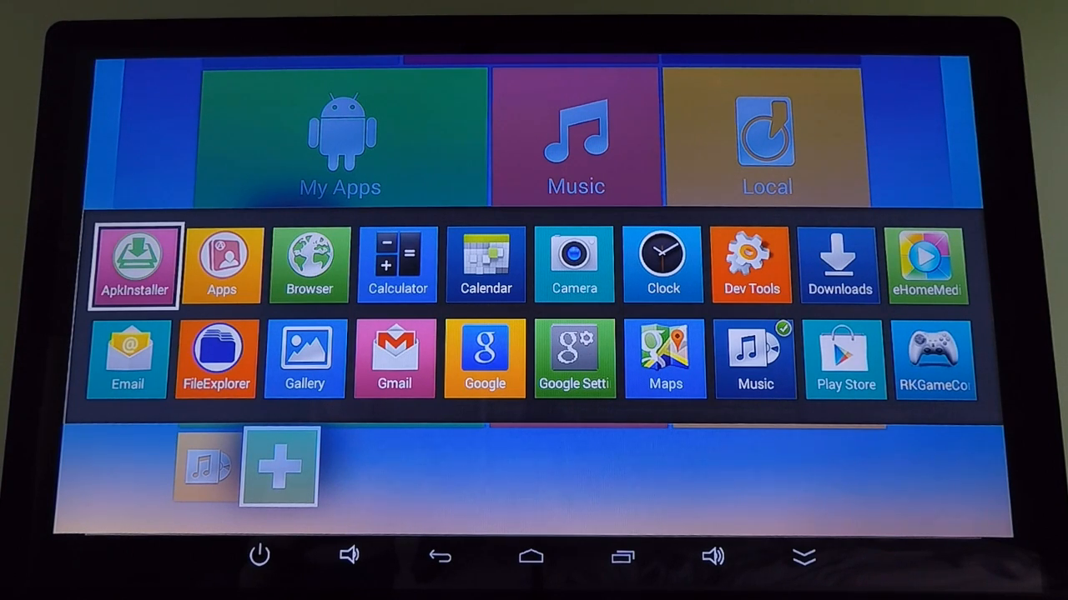
Use the + tile to place a Play Store shortcut next to the music shortcut
left_click(127, 359)
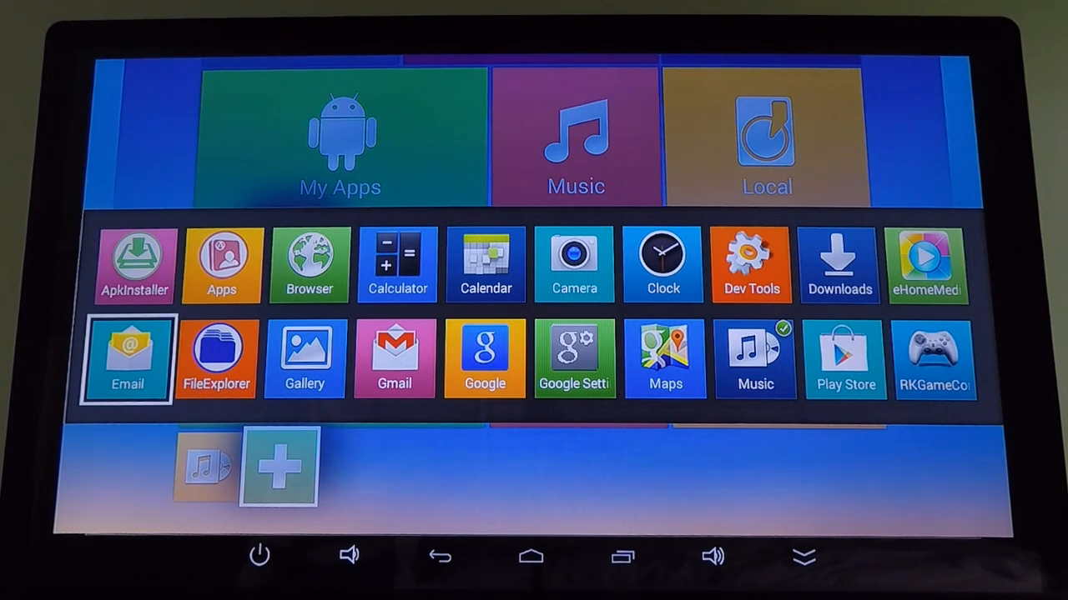
left_click(574, 359)
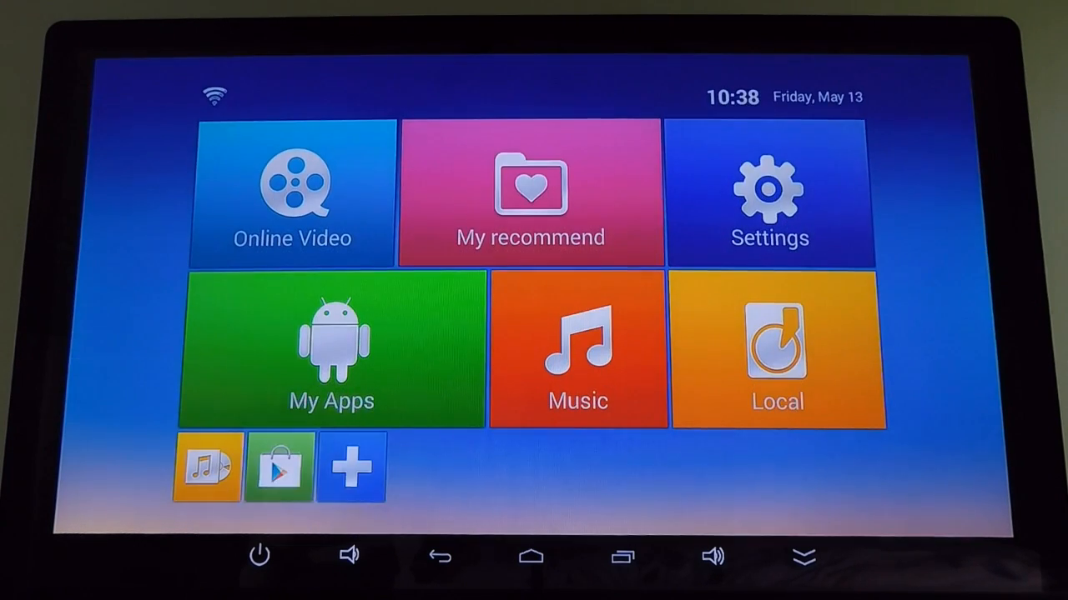
Start Google Play from the new home shortcut and bring up Kodi's app listing
left_click(279, 467)
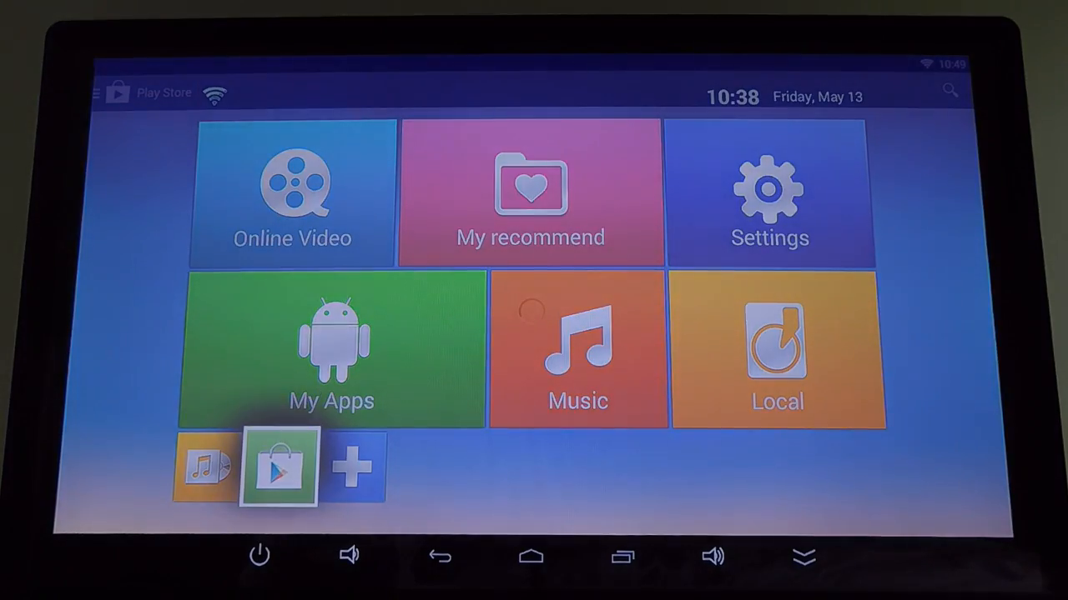
left_click(281, 467)
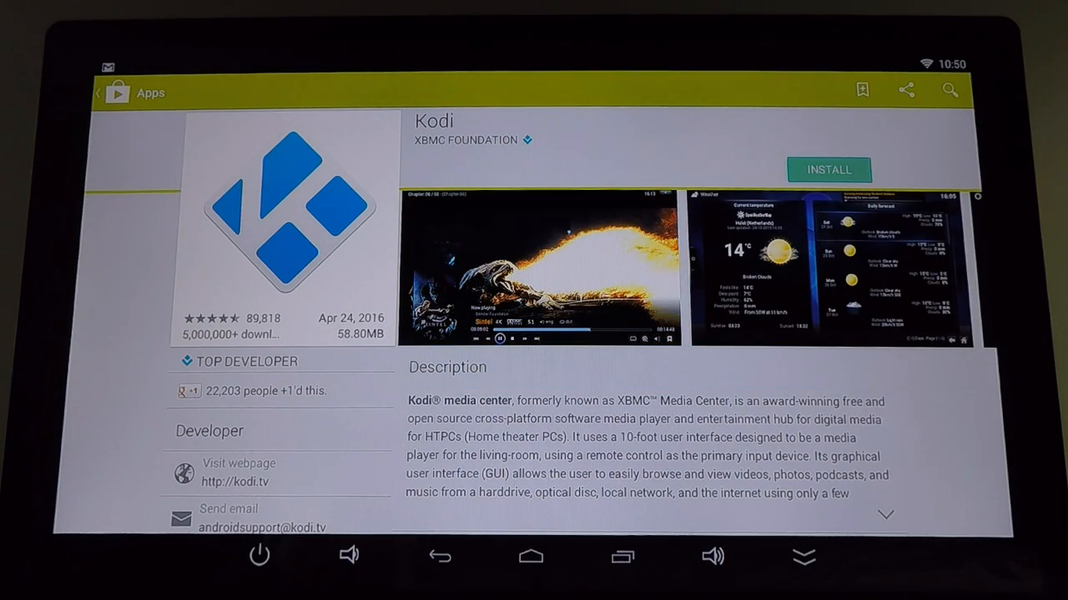
Install Kodi, accepting its permissions, and return to the Recommended for You page
left_click(828, 170)
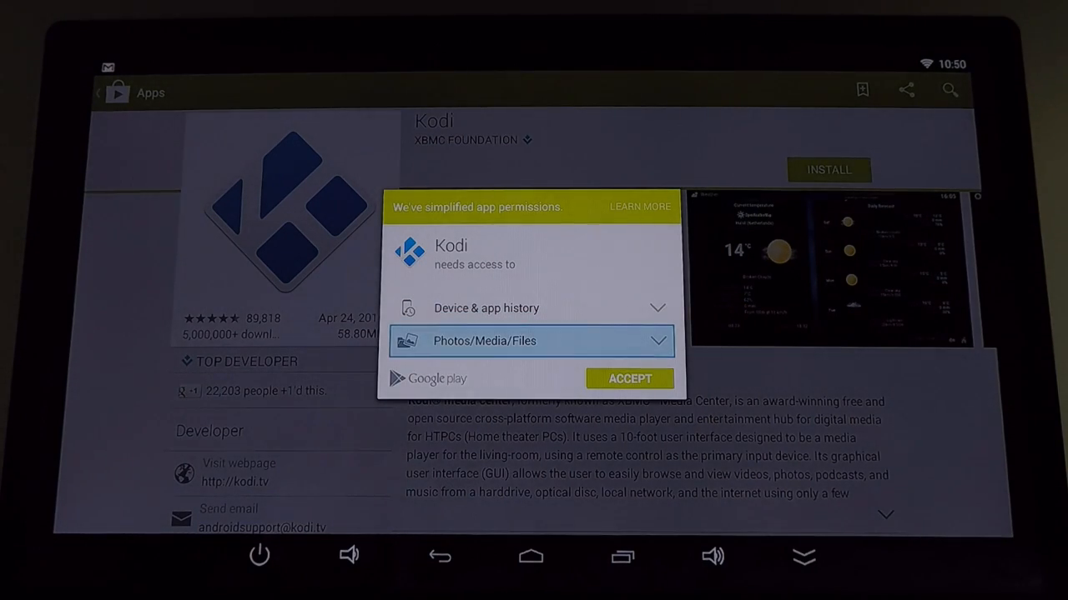
left_click(628, 377)
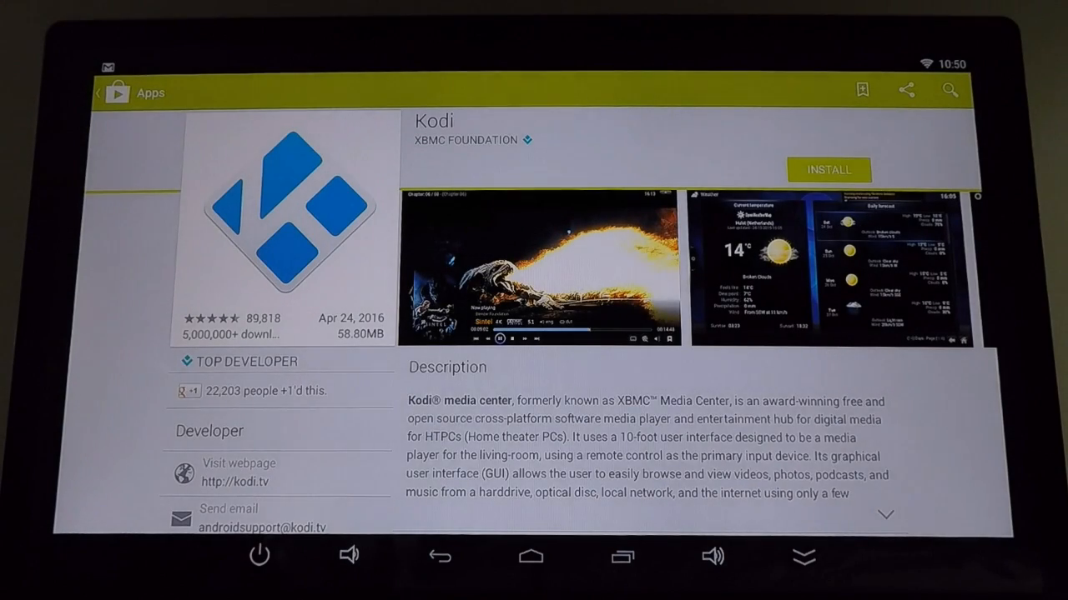
left_click(827, 170)
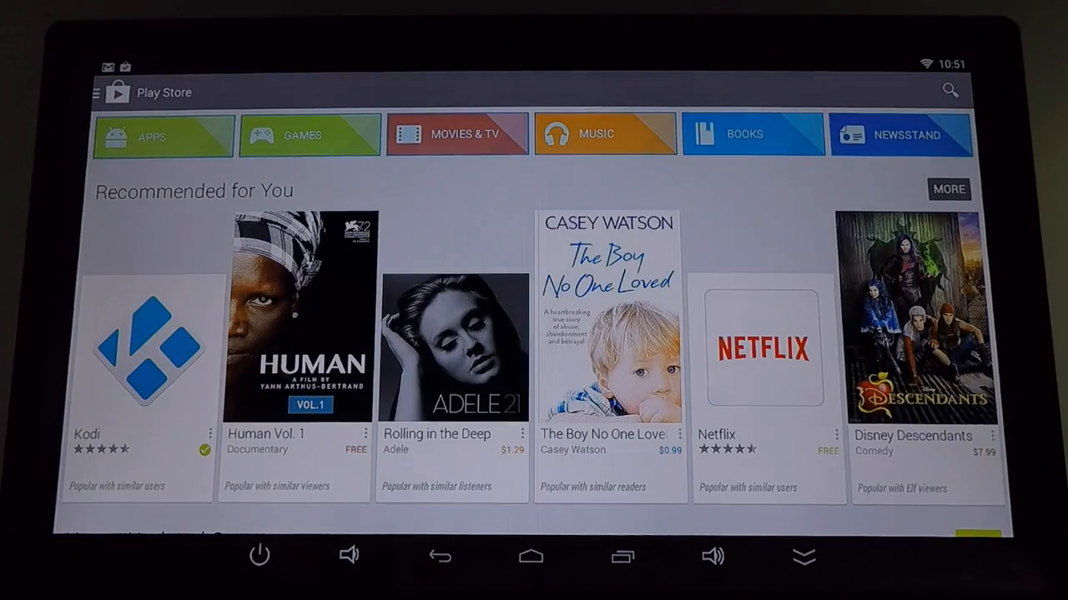
Go to the Apps category and bring up Netflix's page from Recommended for You
left_click(163, 133)
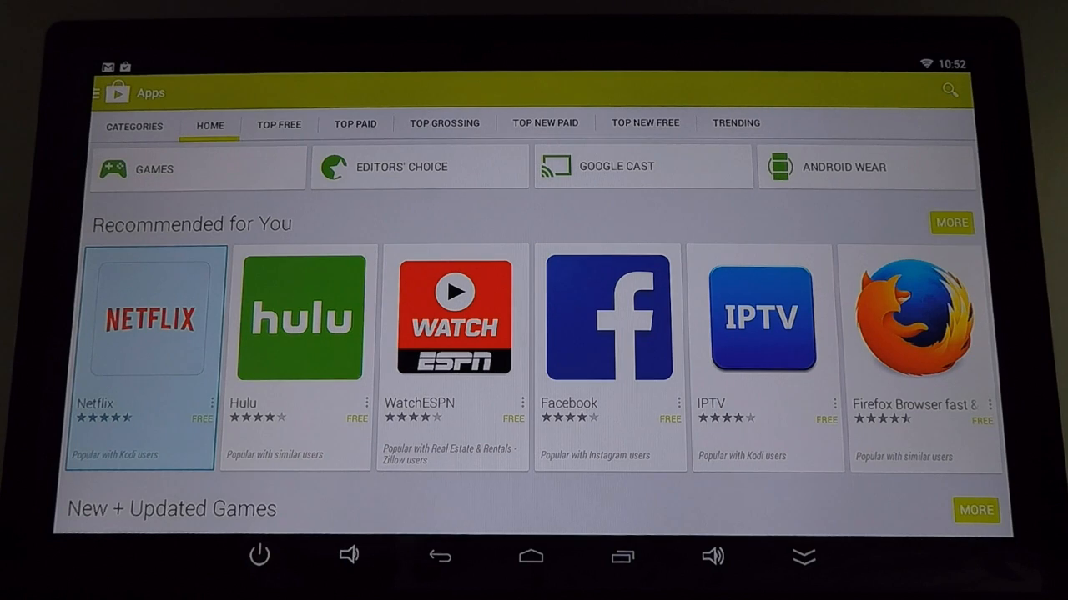
left_click(149, 320)
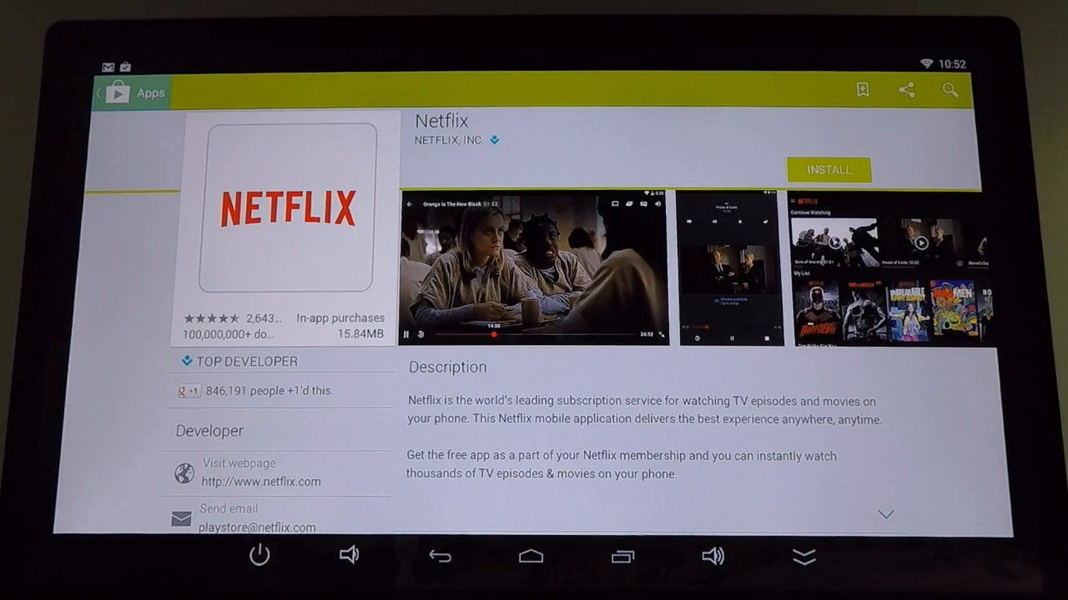
With mouse mode on, start installing Netflix and accept its permissions so the download begins
left_click(531, 557)
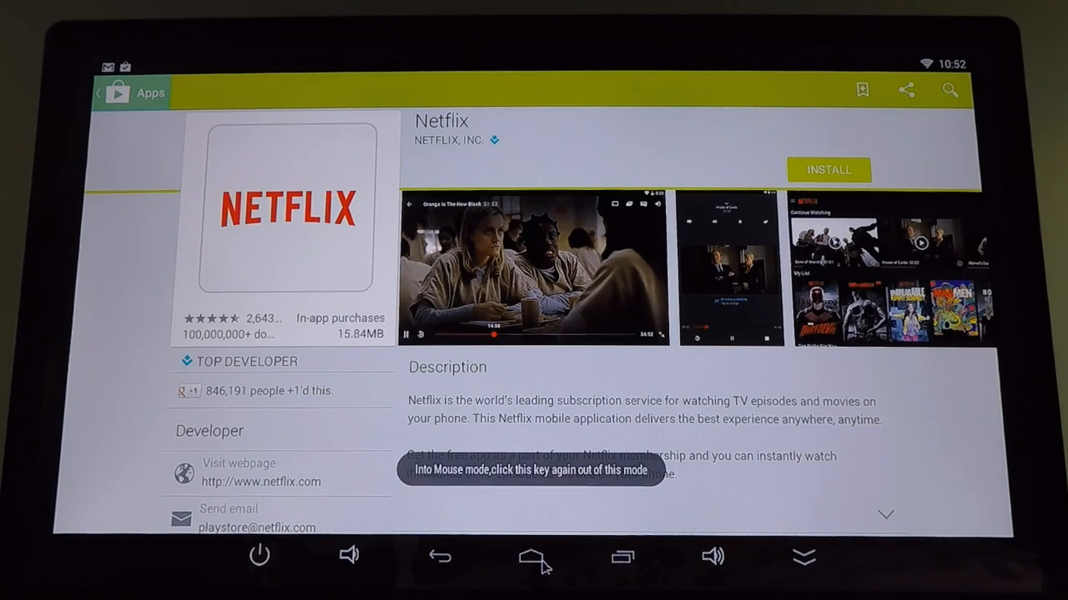
mouse_move(547, 550)
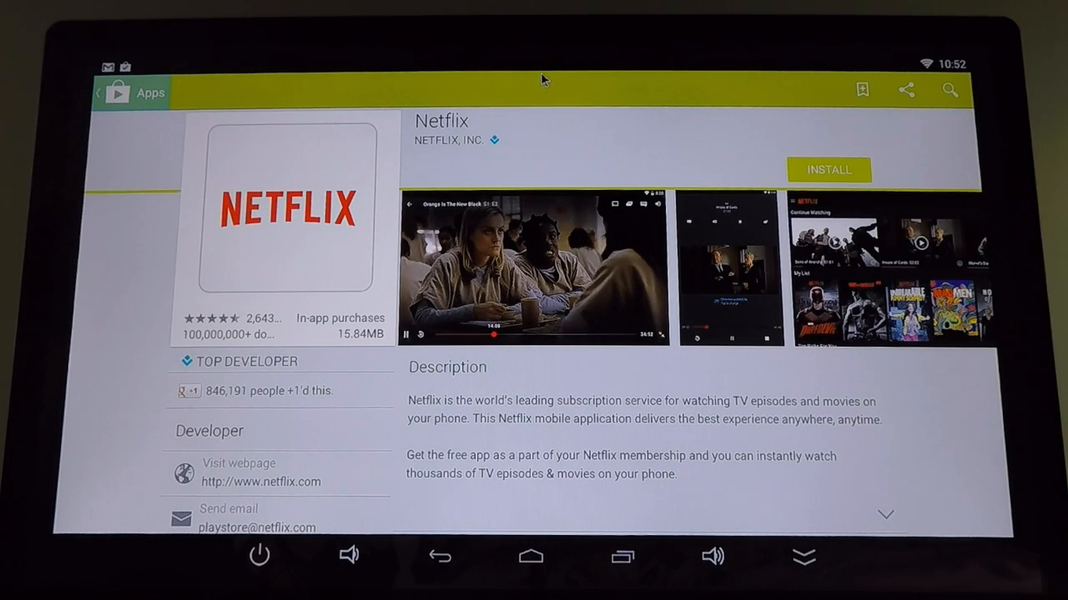
mouse_move(547, 190)
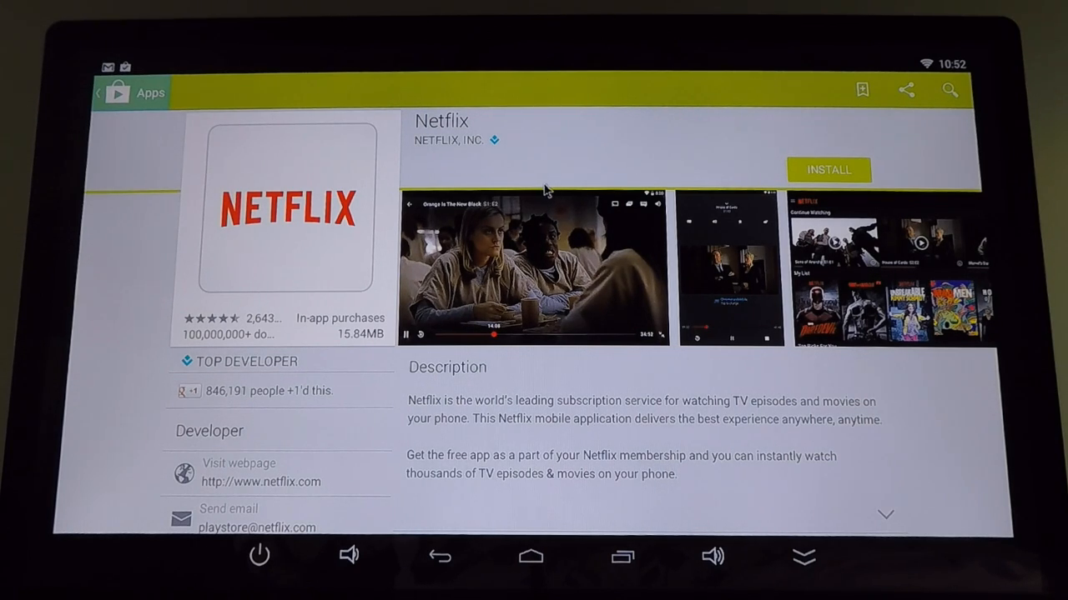
mouse_move(884, 187)
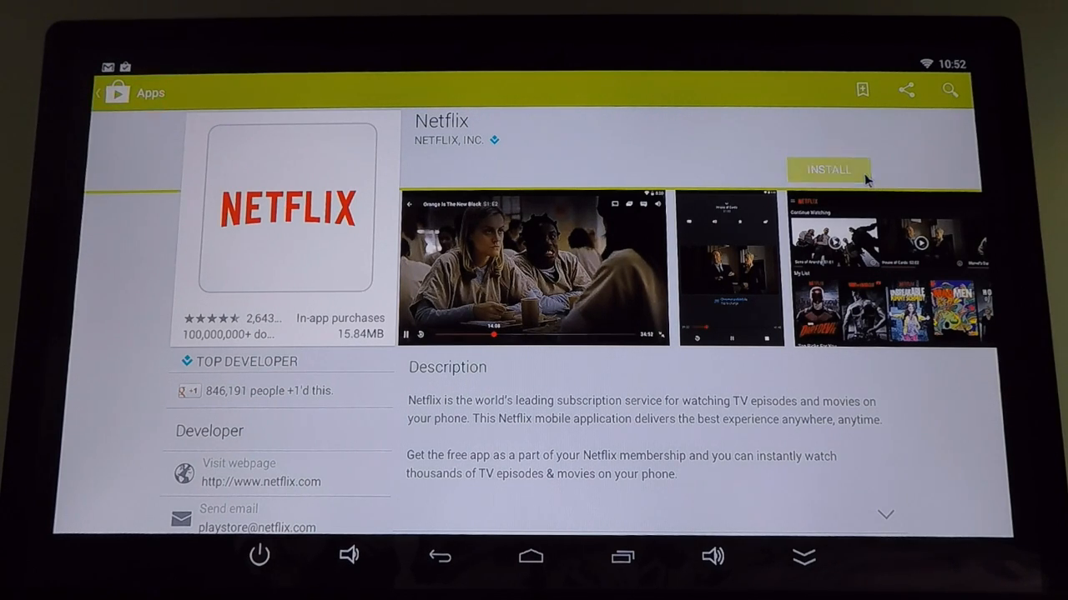
left_click(827, 171)
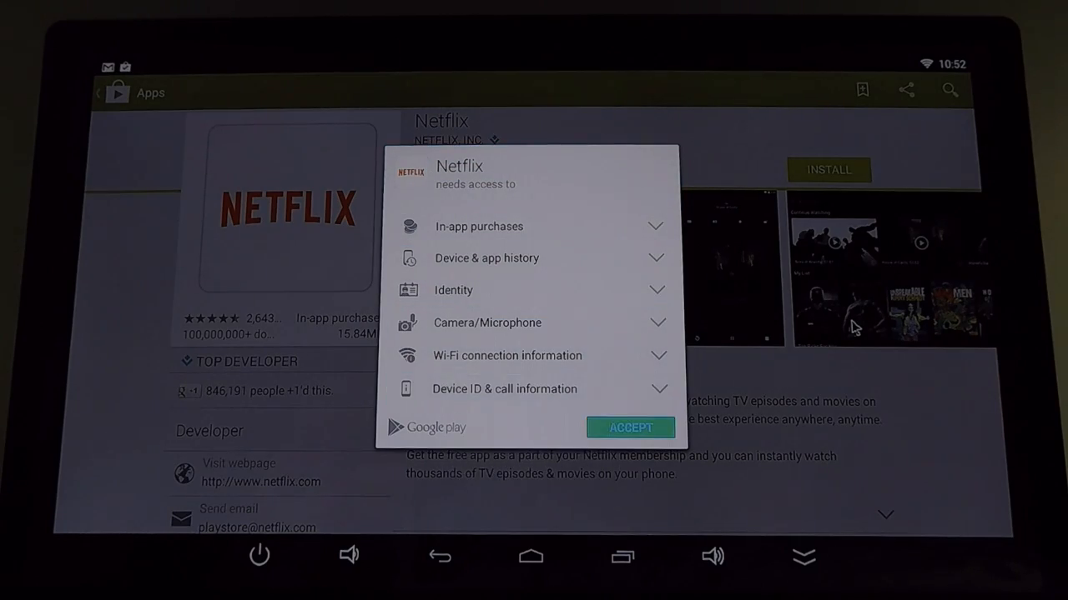
left_click(631, 427)
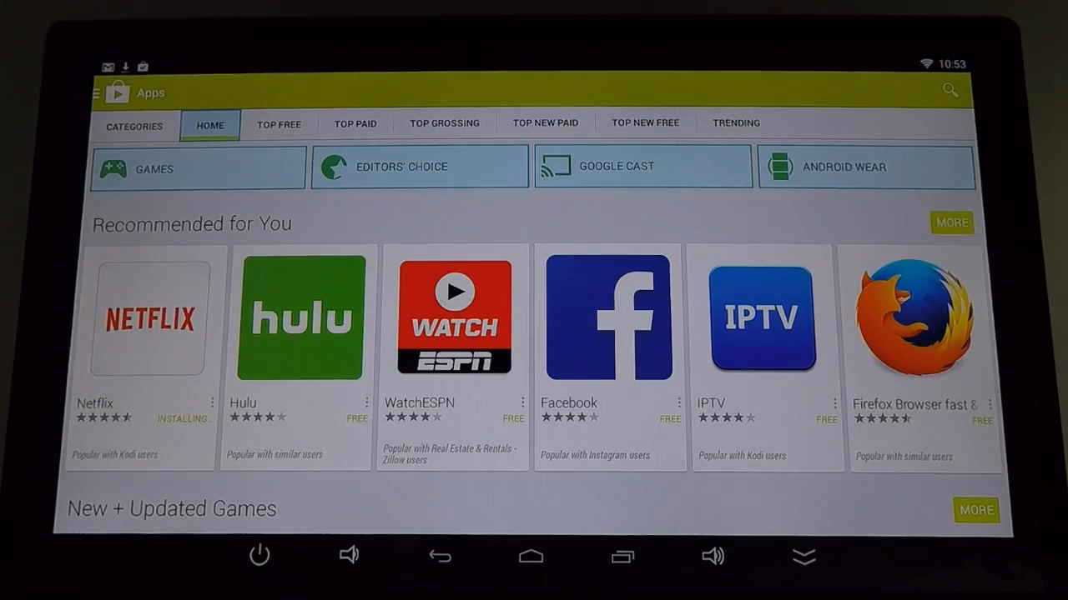
Browse the Home tab, switch to the Top Free chart, glance at Spotify Music and return to the list
left_click(300, 317)
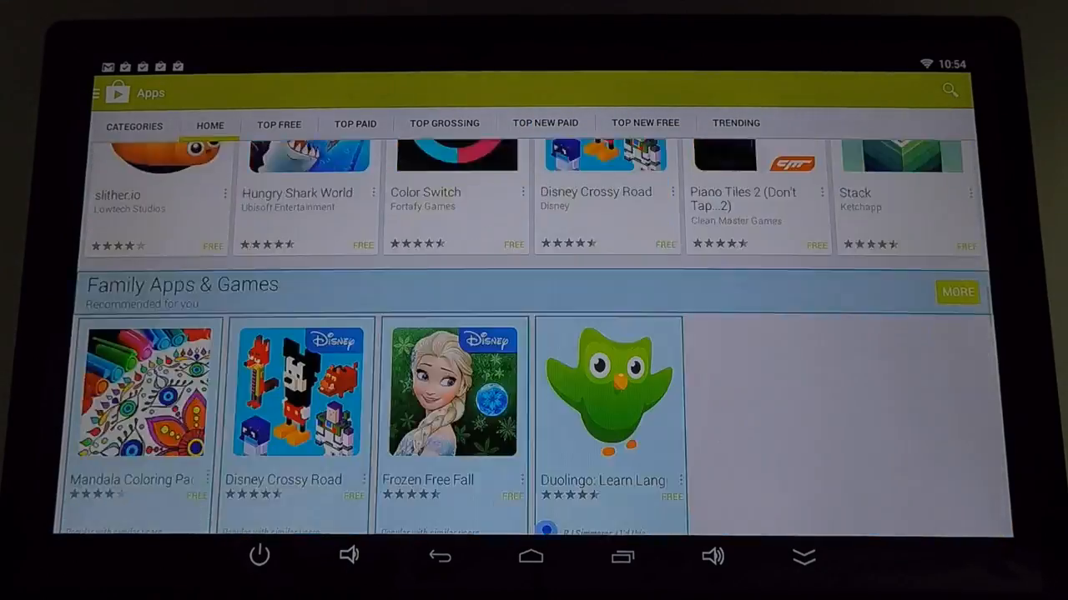
scroll("down", 3)
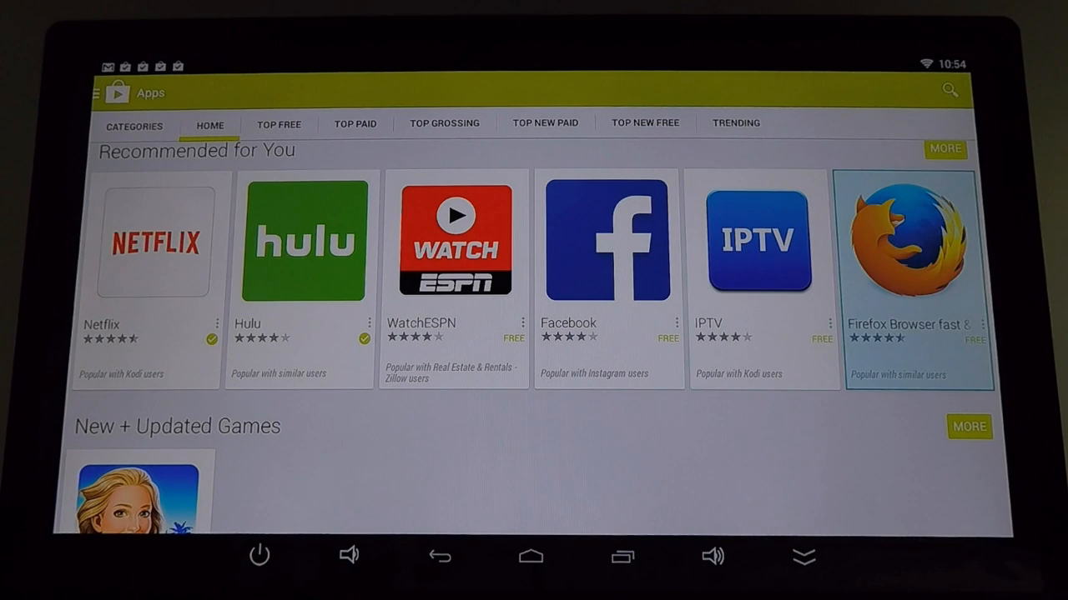
left_click(279, 124)
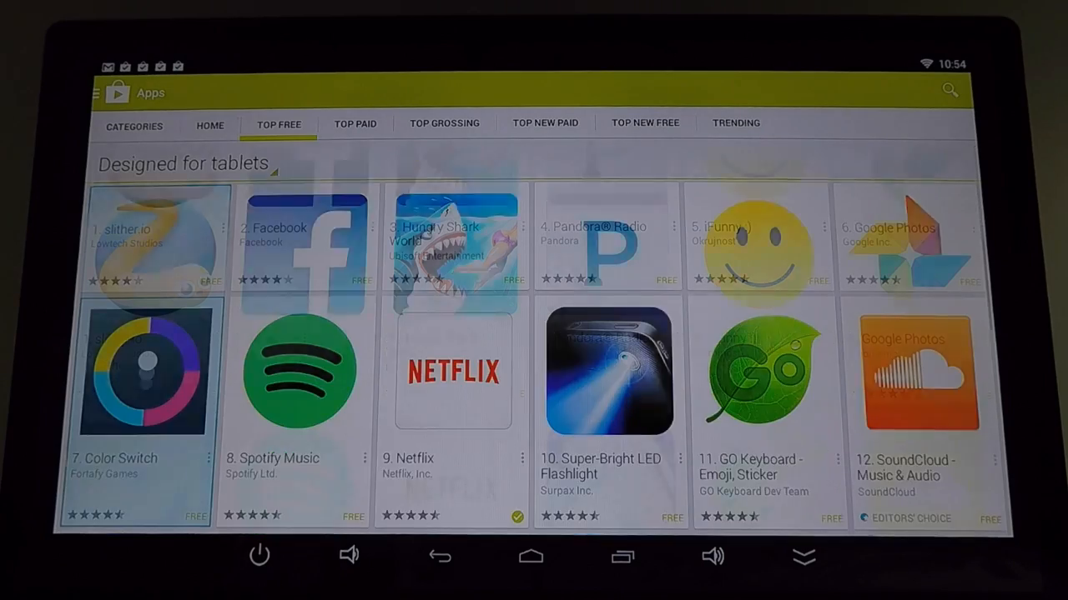
left_click(298, 371)
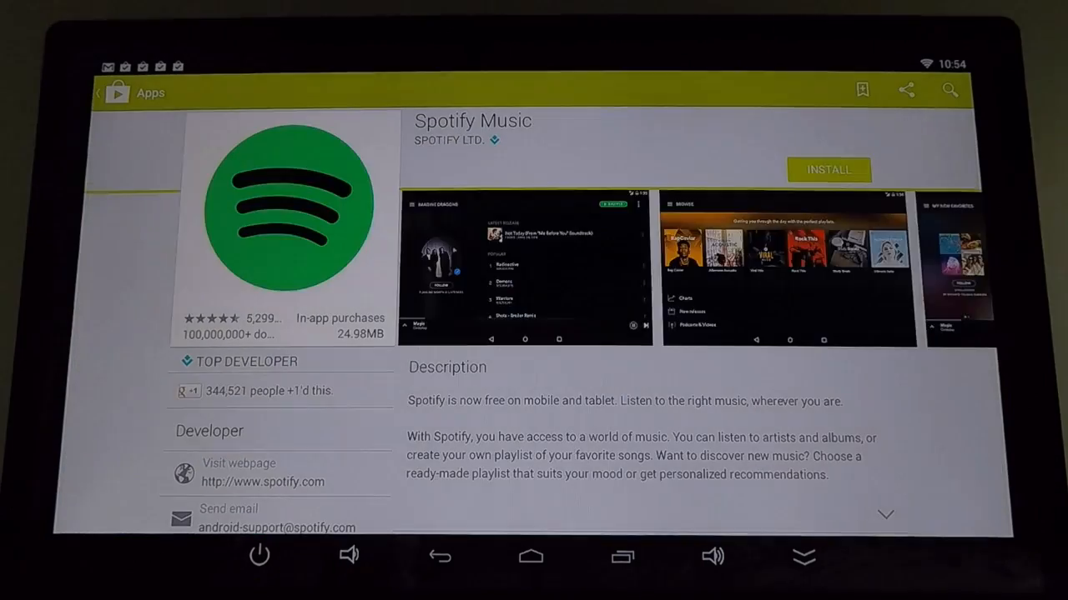
left_click(827, 170)
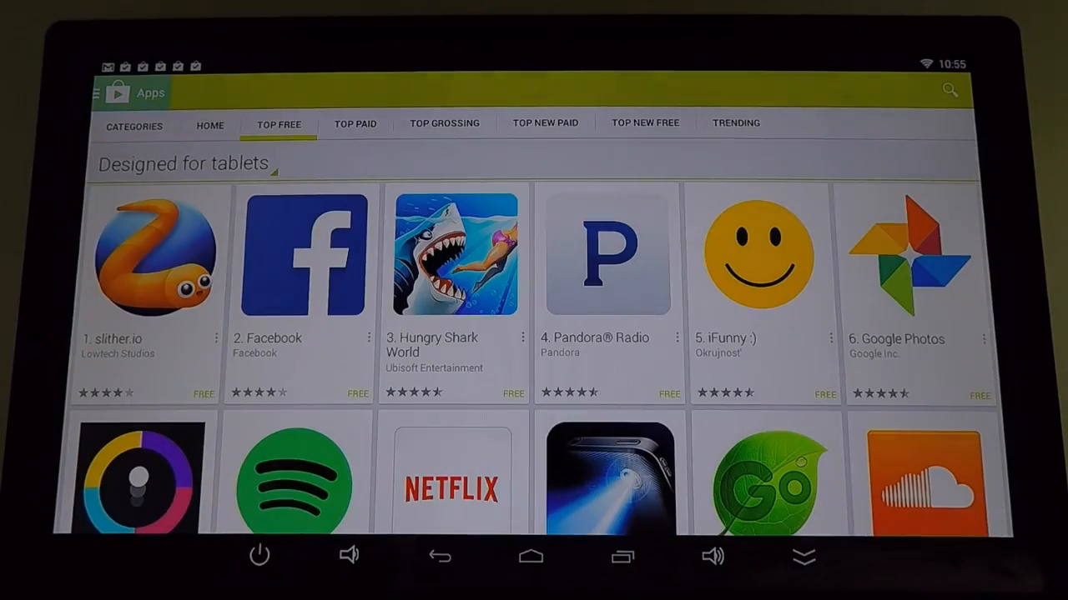
From Categories choose Entertainment and reach the Crackle - Free TV & Movies store page
left_click(133, 124)
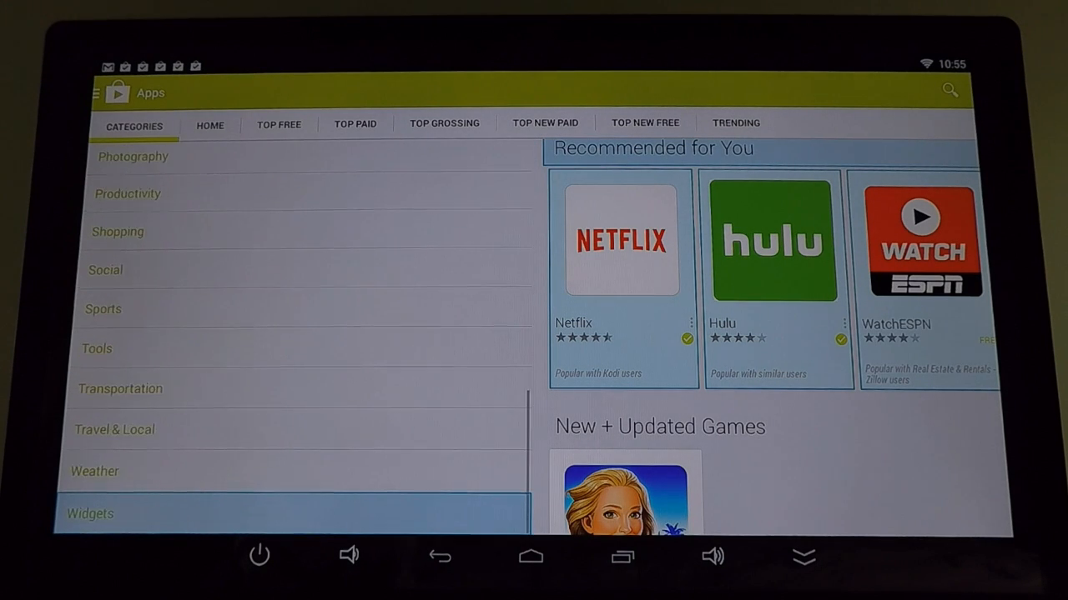
left_click(120, 430)
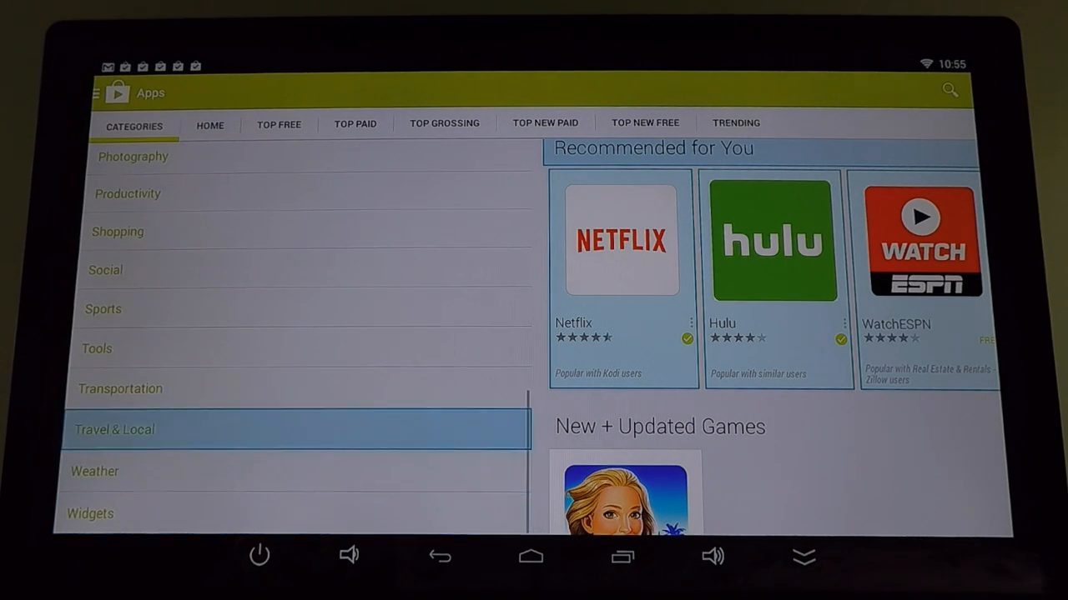
scroll("down", 3)
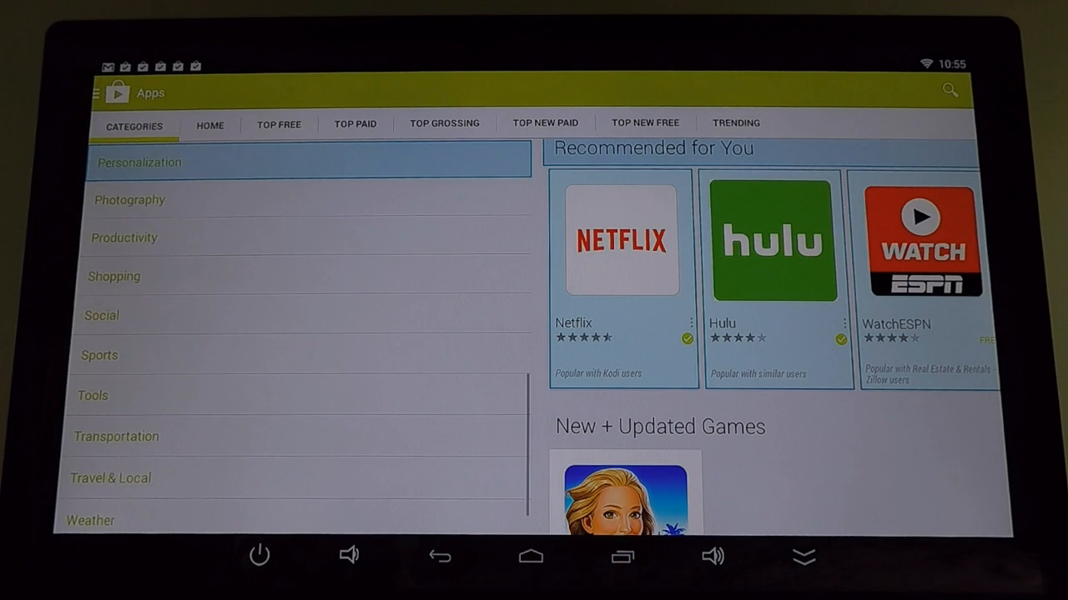
scroll("down", 3)
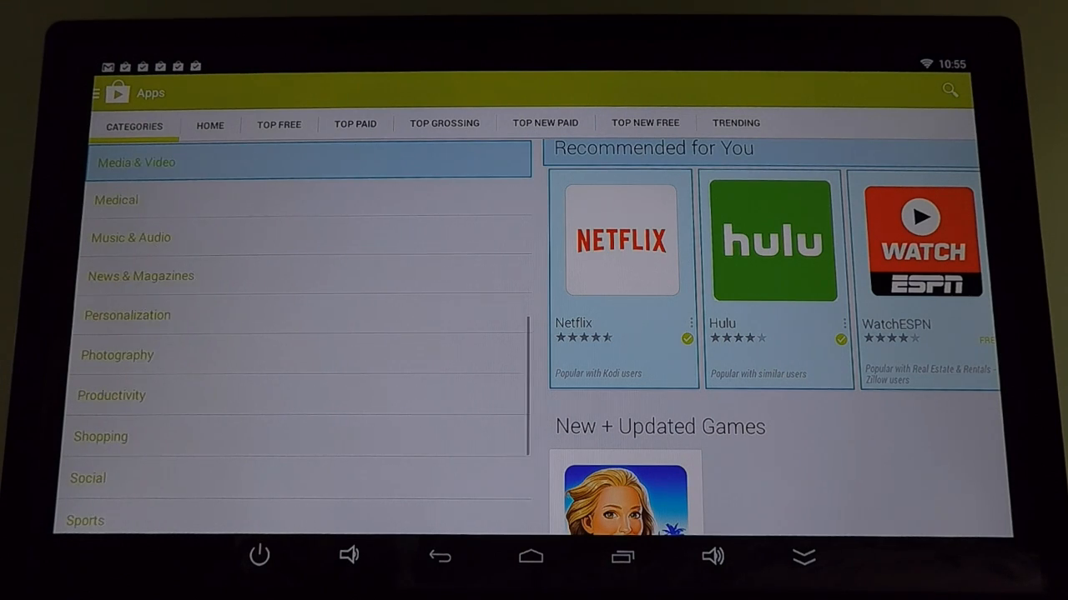
scroll("down", 3)
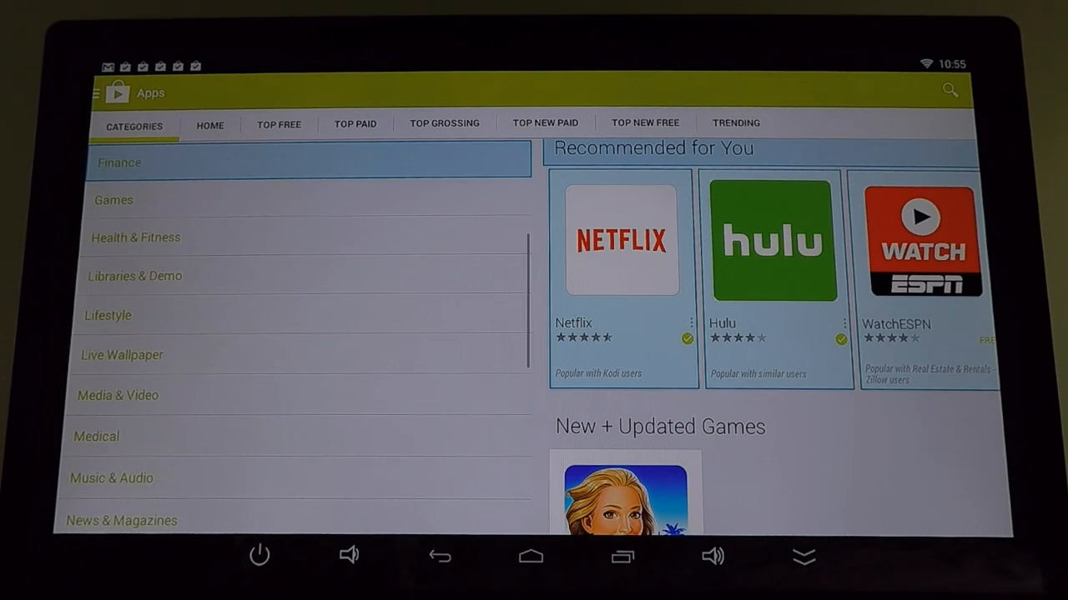
scroll("down", 3)
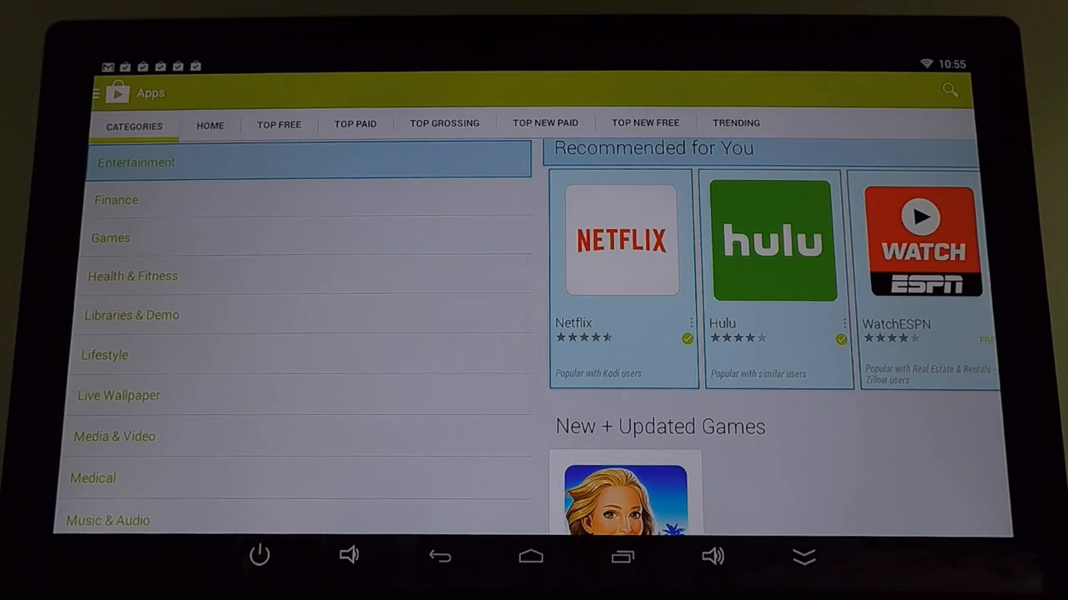
left_click(137, 162)
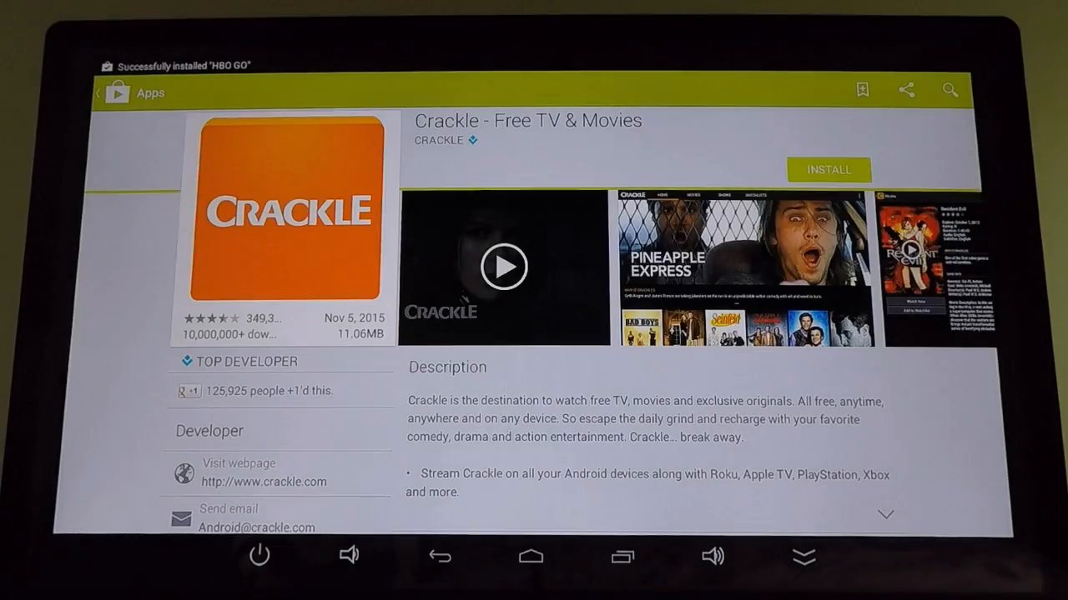
Start installing Crackle and accept its permissions so installation begins
left_click(827, 170)
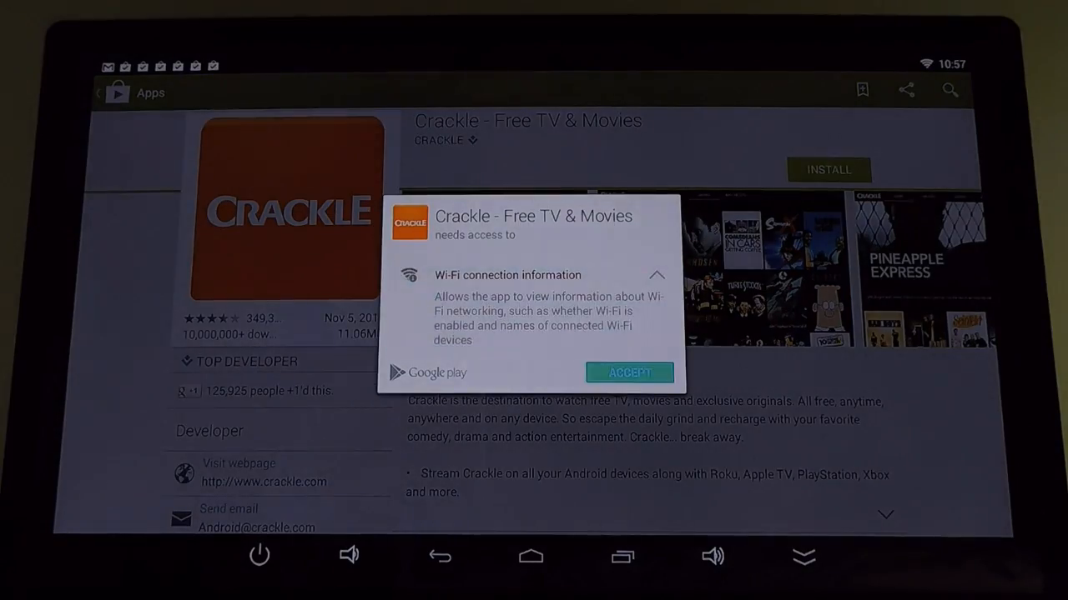
left_click(629, 372)
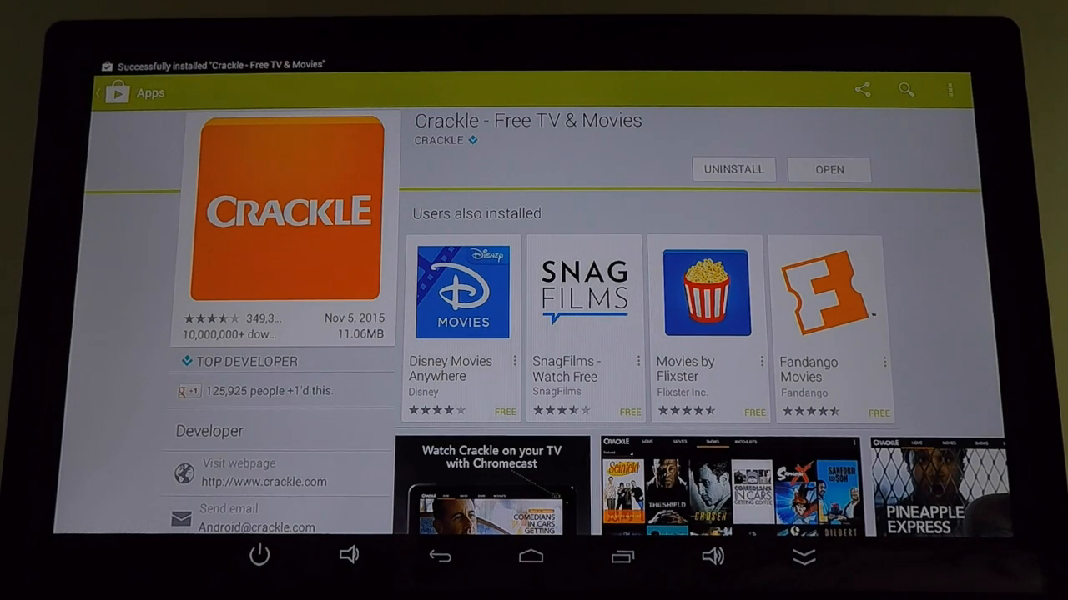
Return to the launcher via Home and browse the My Apps grid of installed apps
left_click(530, 557)
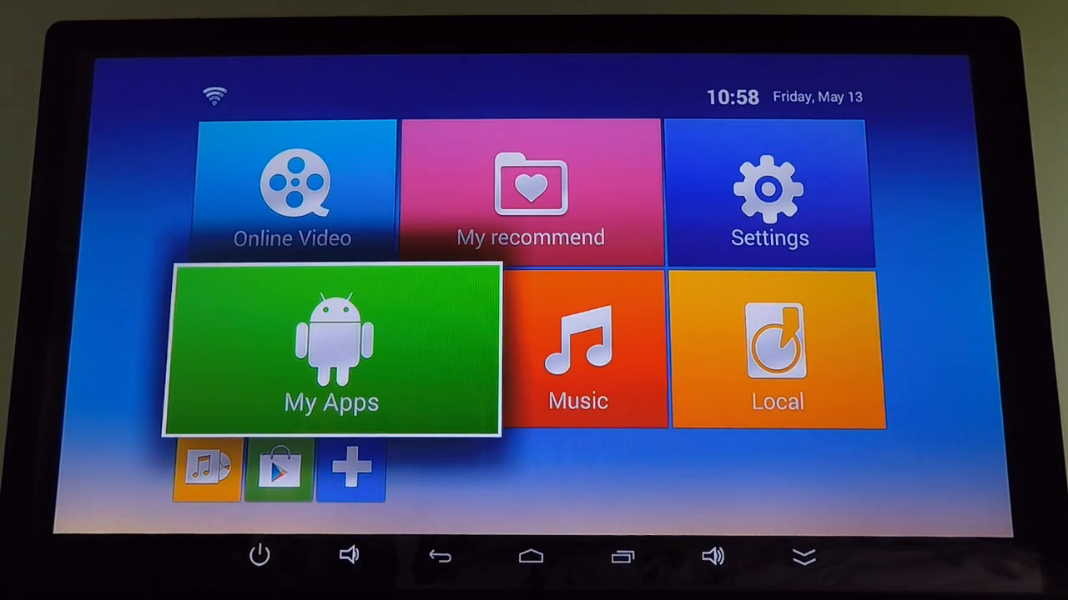
left_click(330, 345)
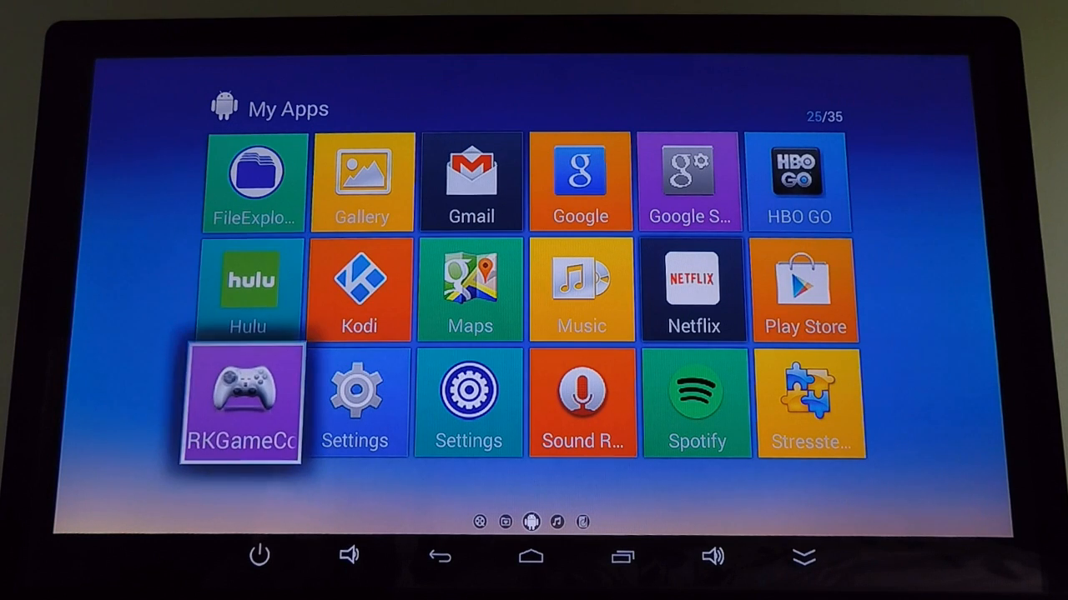
scroll("down", 3)
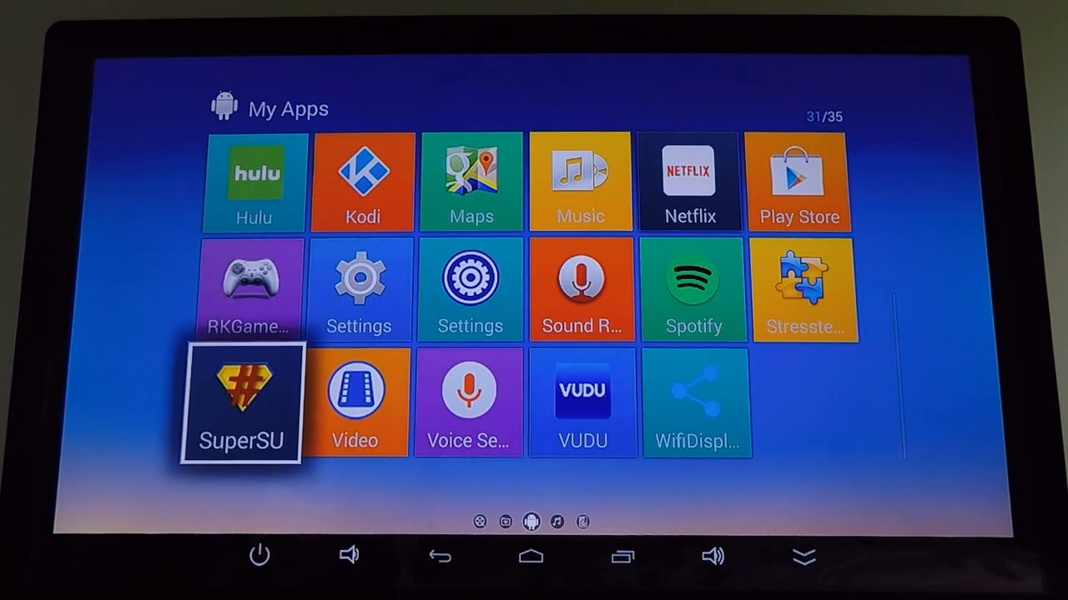